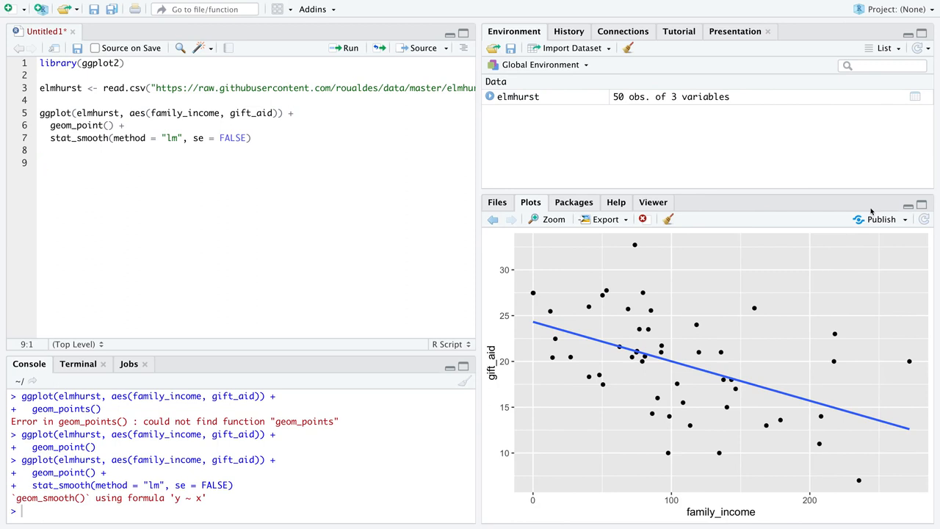
pyautogui.moveTo(621, 411)
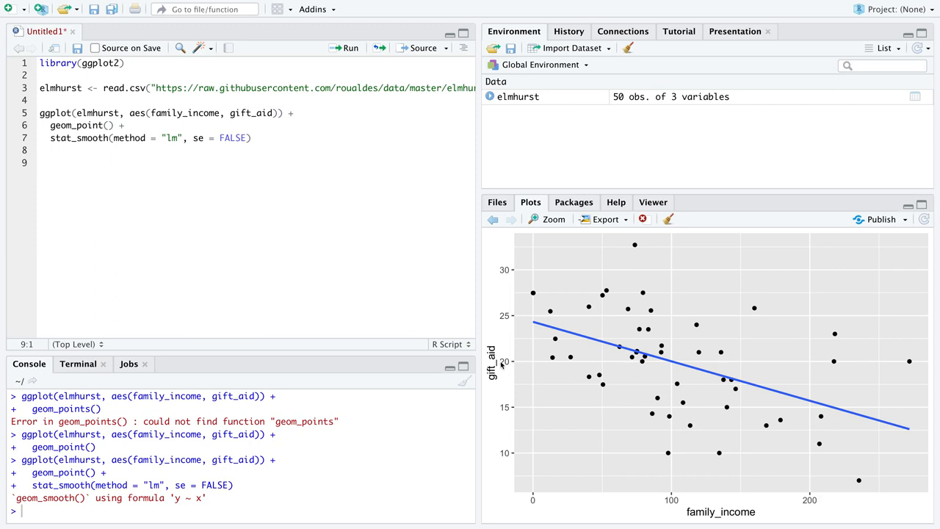
pyautogui.moveTo(669, 498)
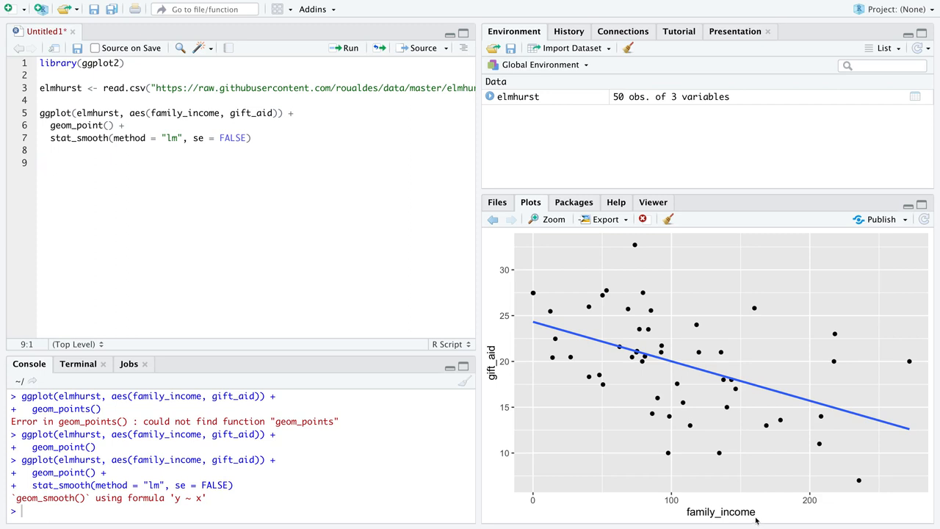
pyautogui.moveTo(866, 427)
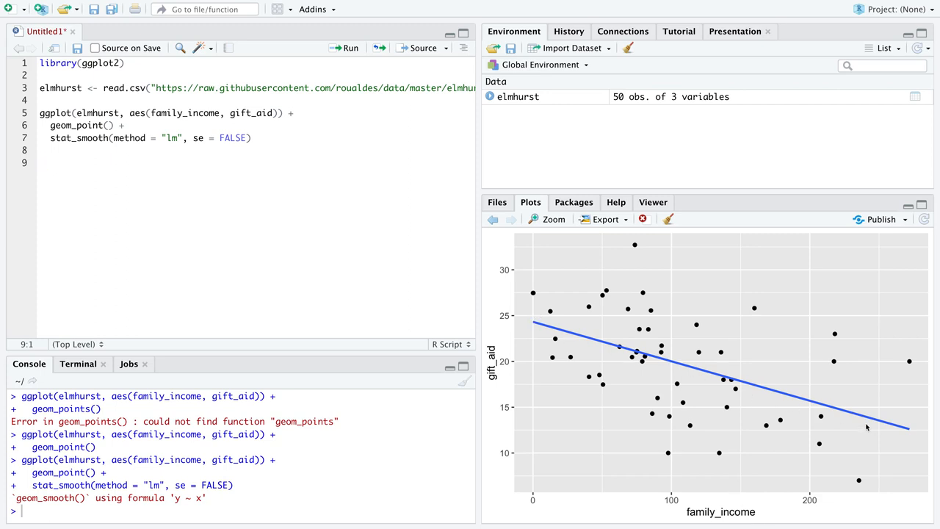
pyautogui.moveTo(842, 429)
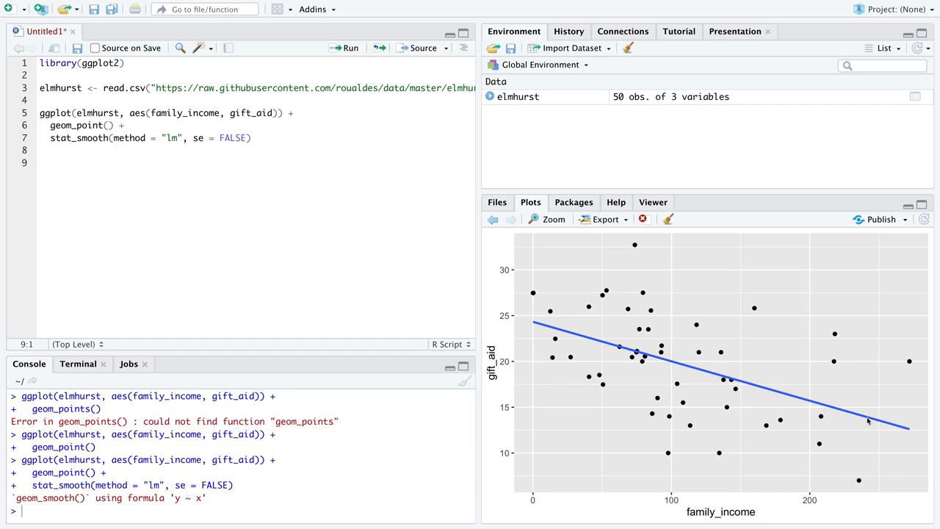
# - Type fit <- lm(gift_aid ~ family_income, data = elmhurst) on line 9
pyautogui.write('fit <-')
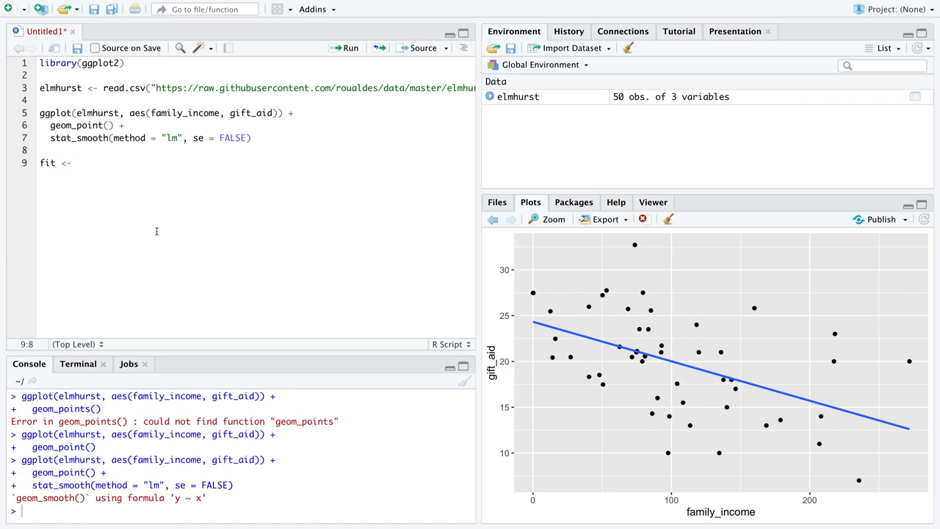
pyautogui.write('lm')
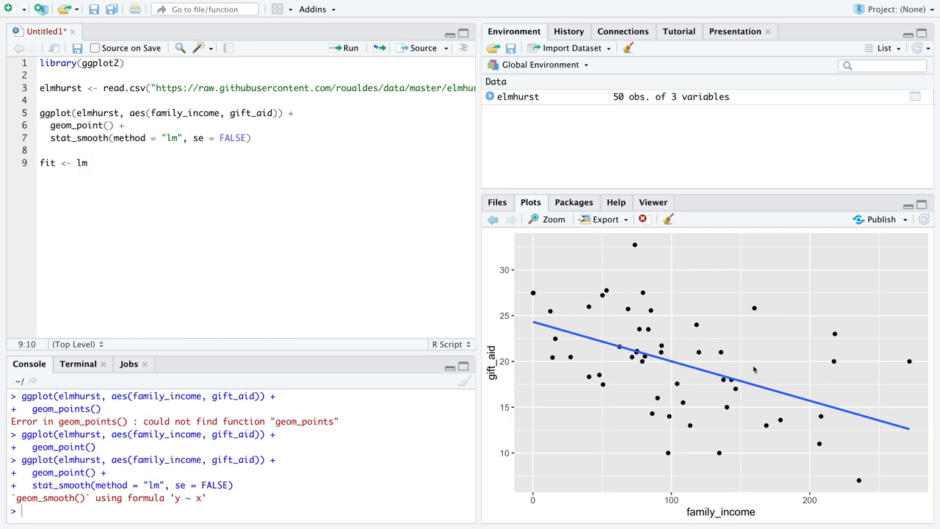
pyautogui.moveTo(824, 380)
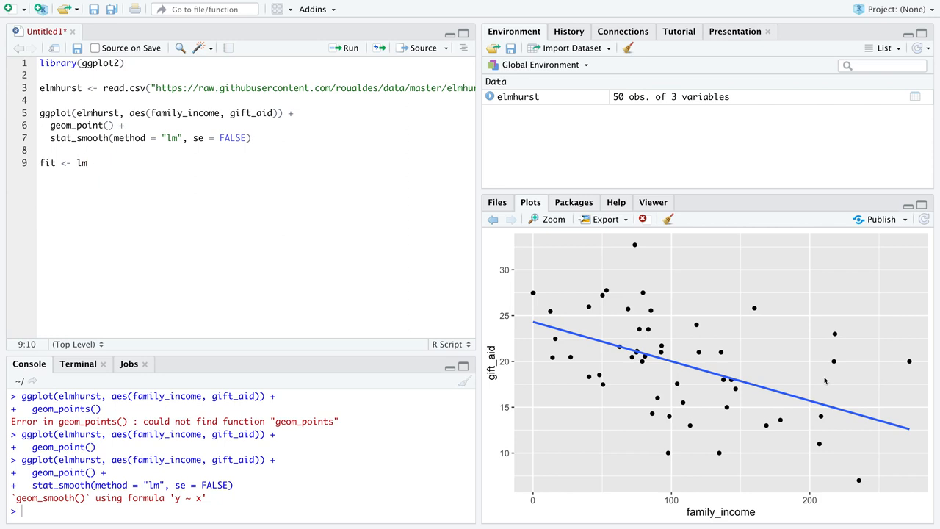
pyautogui.write('(')
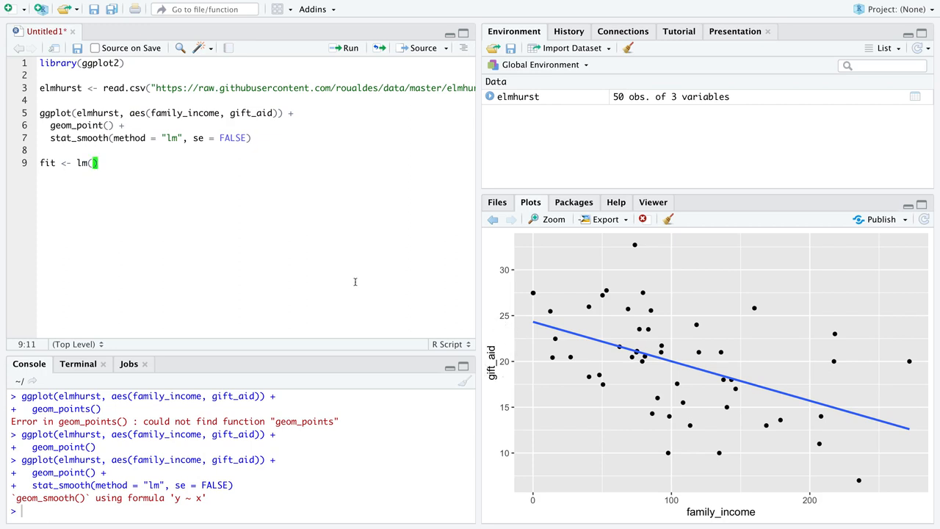
pyautogui.write('gift_aid')
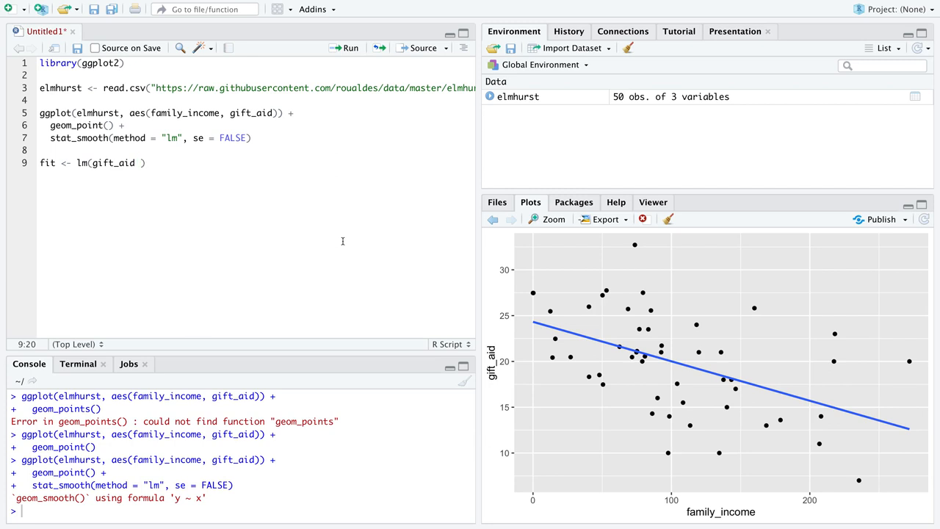
pyautogui.write('~')
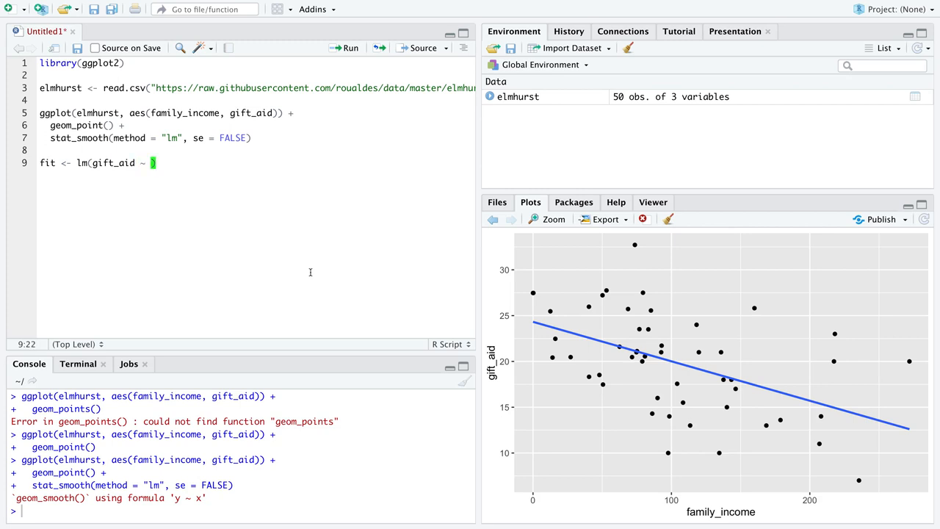
pyautogui.write('faimly')
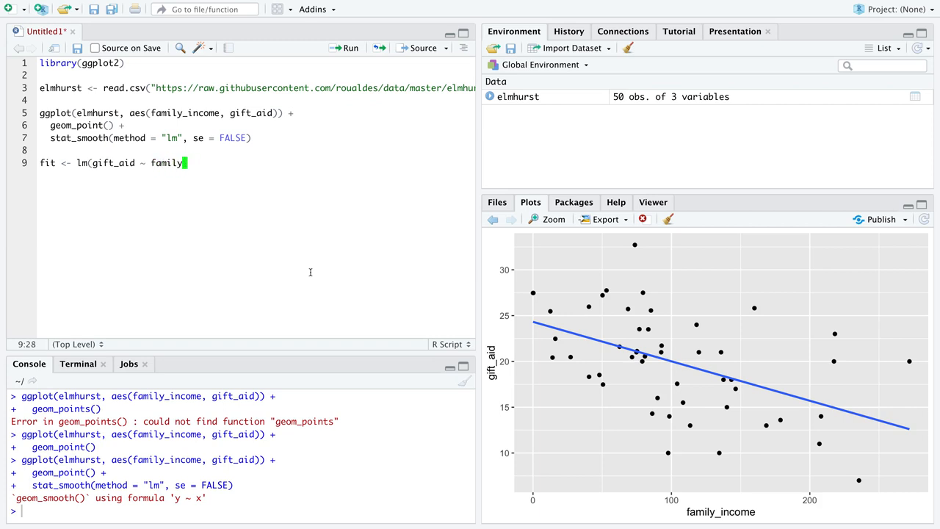
pyautogui.write('_income')
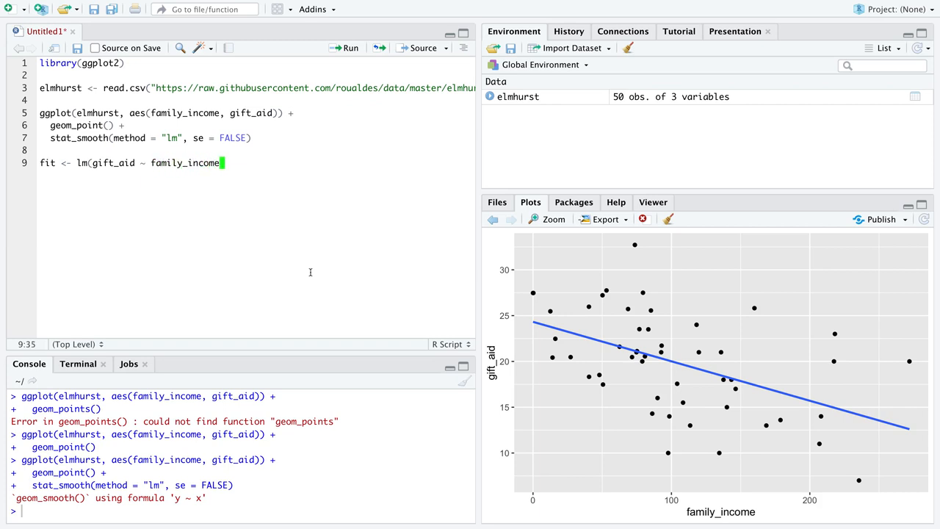
pyautogui.write(', data =')
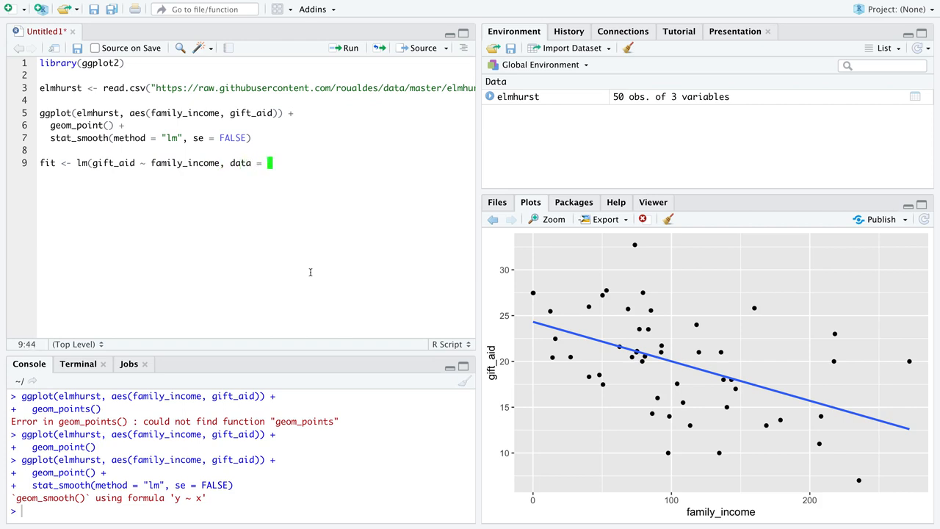
pyautogui.write('elmhurst)')
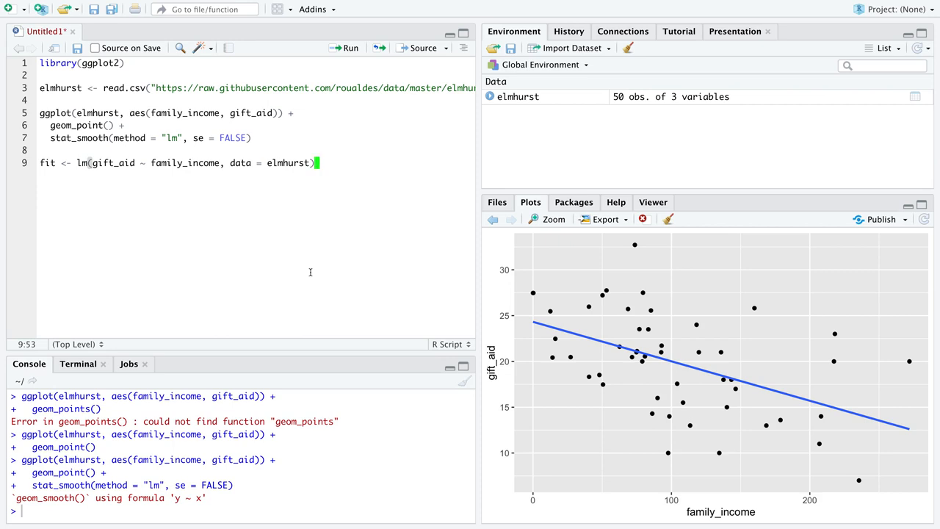
pyautogui.moveTo(310, 271)
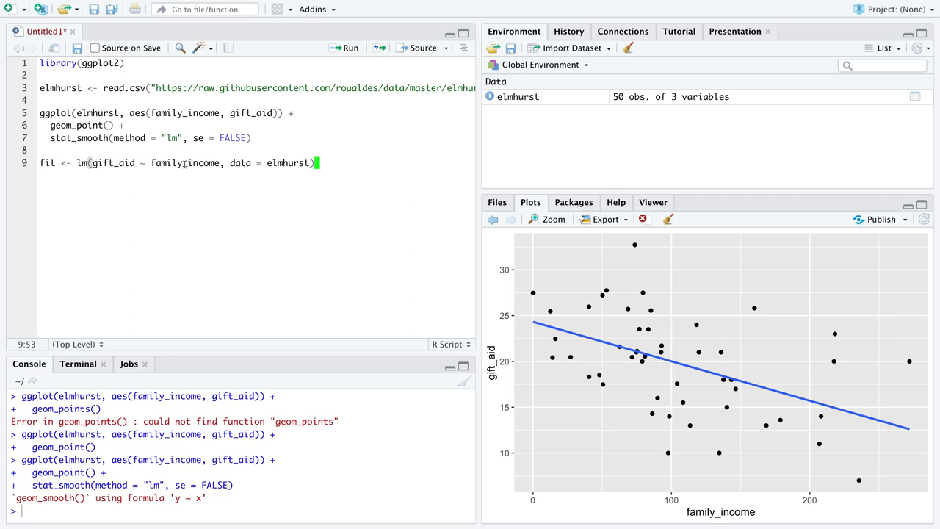
# - Run the lm line to create the fit object, a List of 12
pyautogui.doubleClick(184, 163)
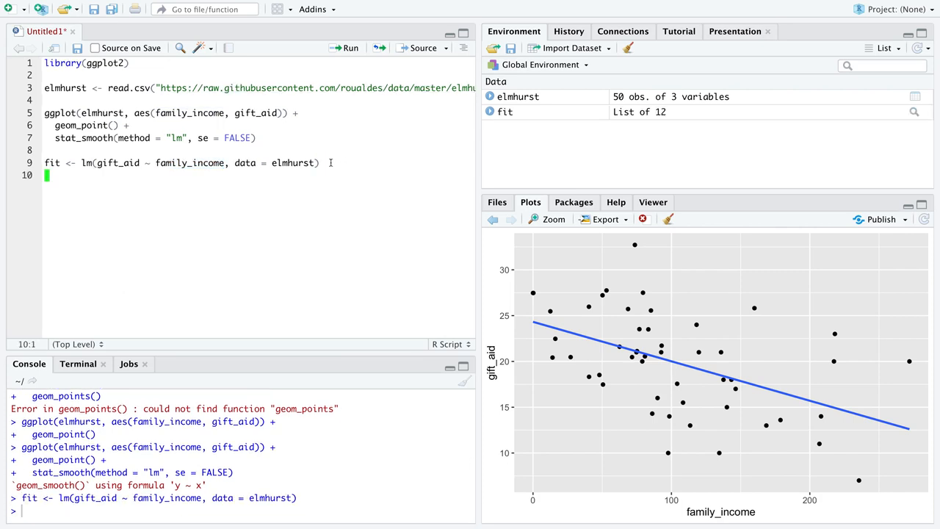
# - Add summary(fit) on line 10 and print the regression summary
pyautogui.write('summary(')
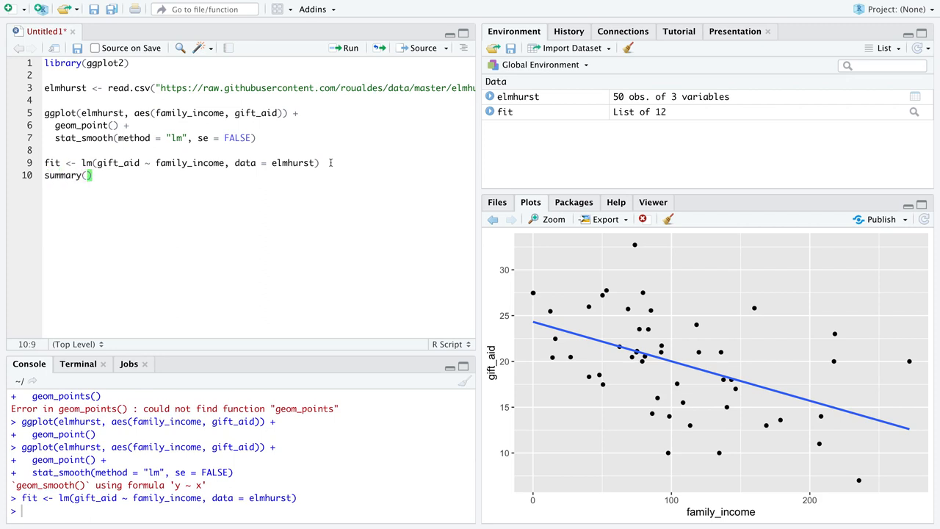
pyautogui.write('fit')
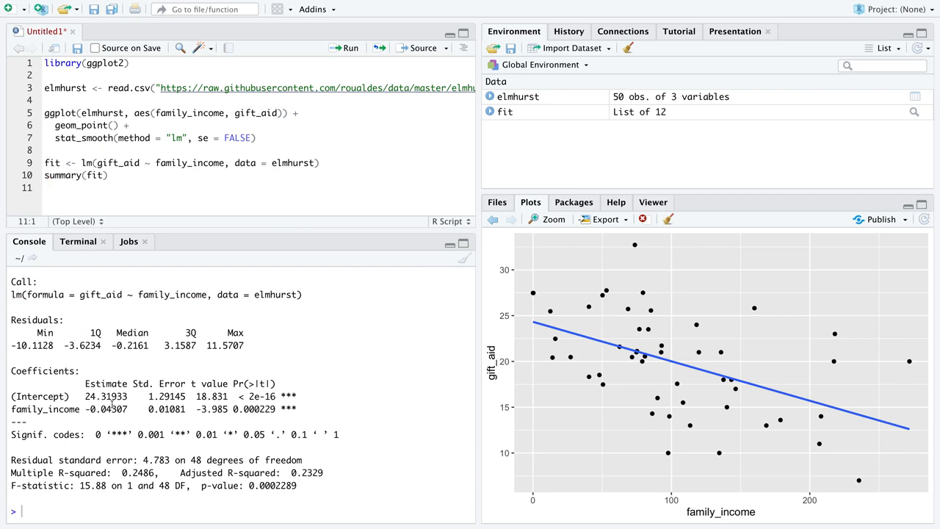
pyautogui.moveTo(497, 481)
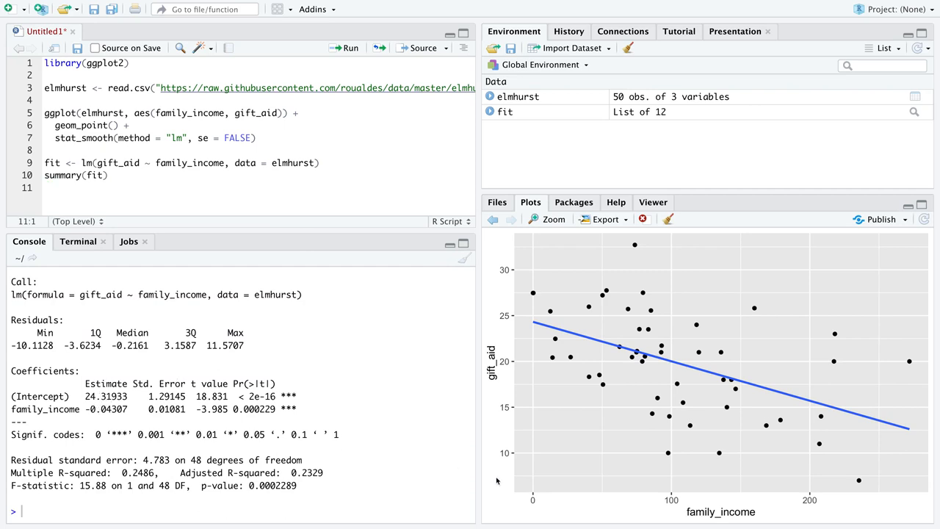
pyautogui.moveTo(534, 328)
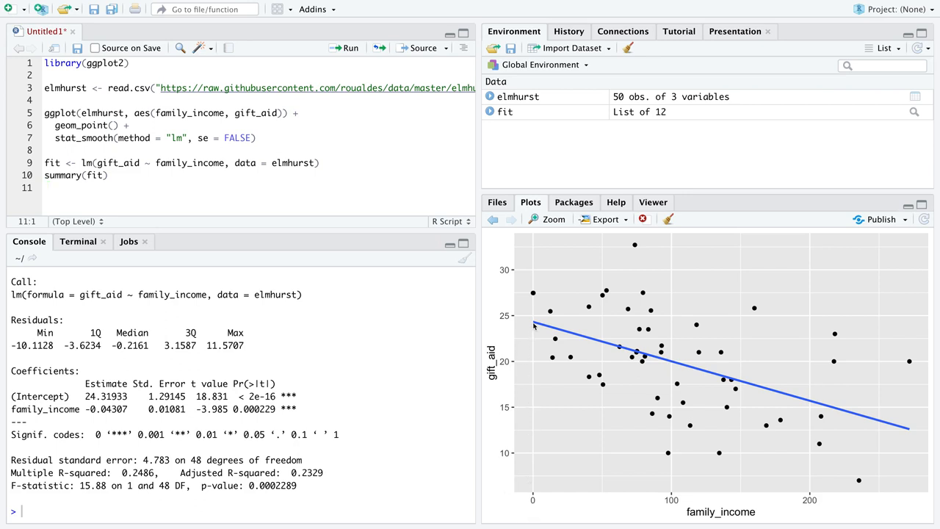
pyautogui.moveTo(534, 326)
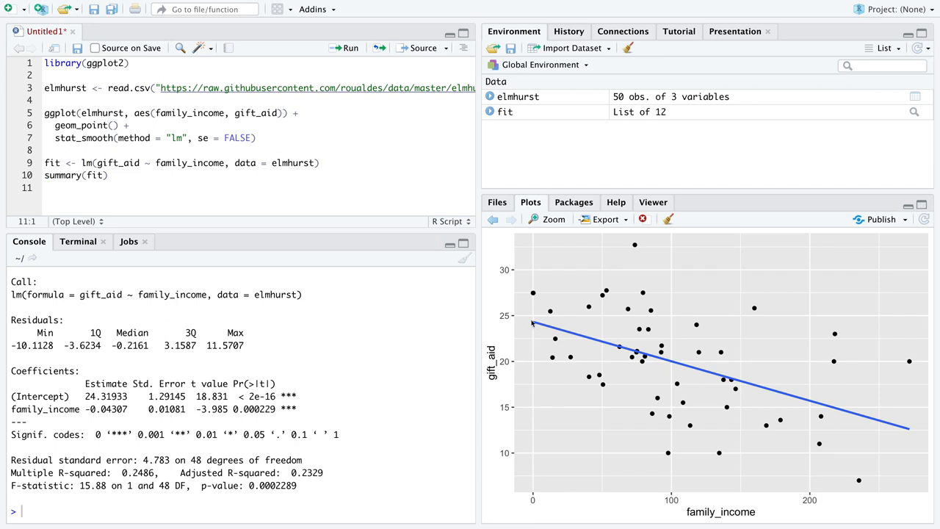
pyautogui.moveTo(527, 454)
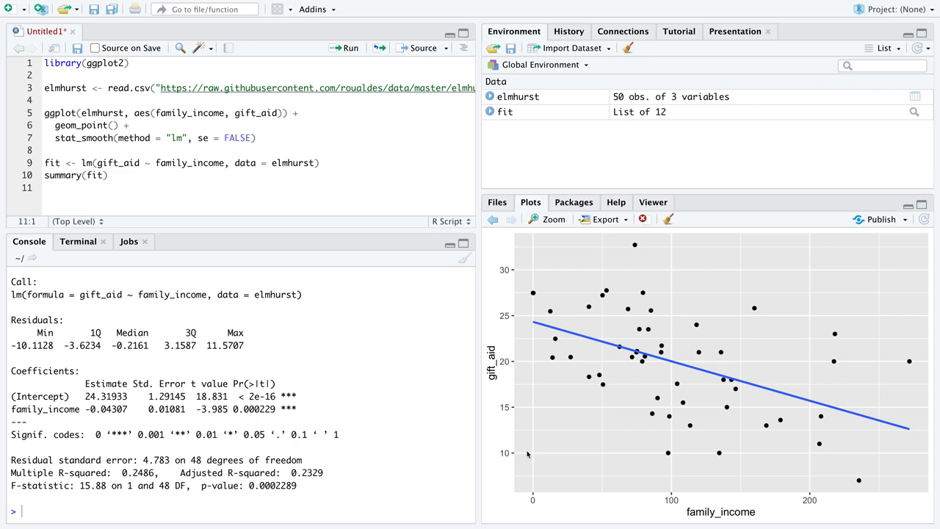
pyautogui.moveTo(520, 360)
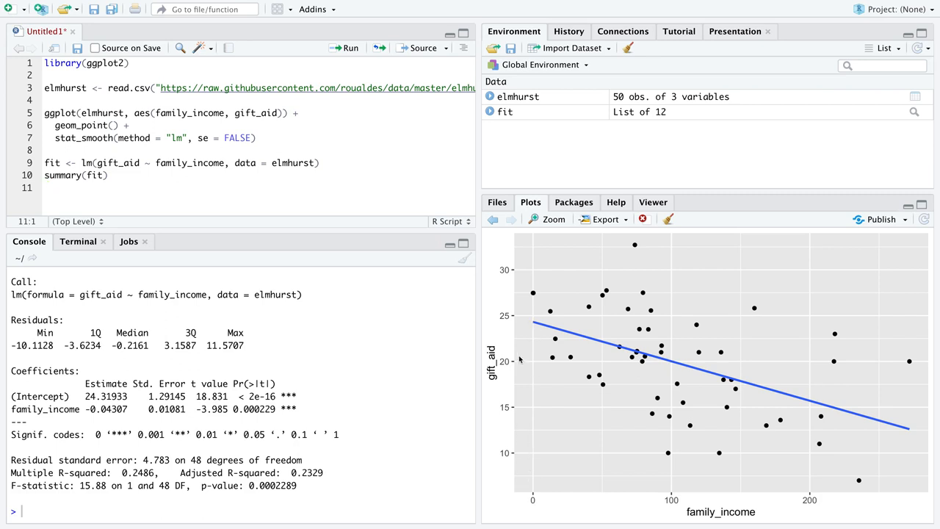
pyautogui.moveTo(534, 324)
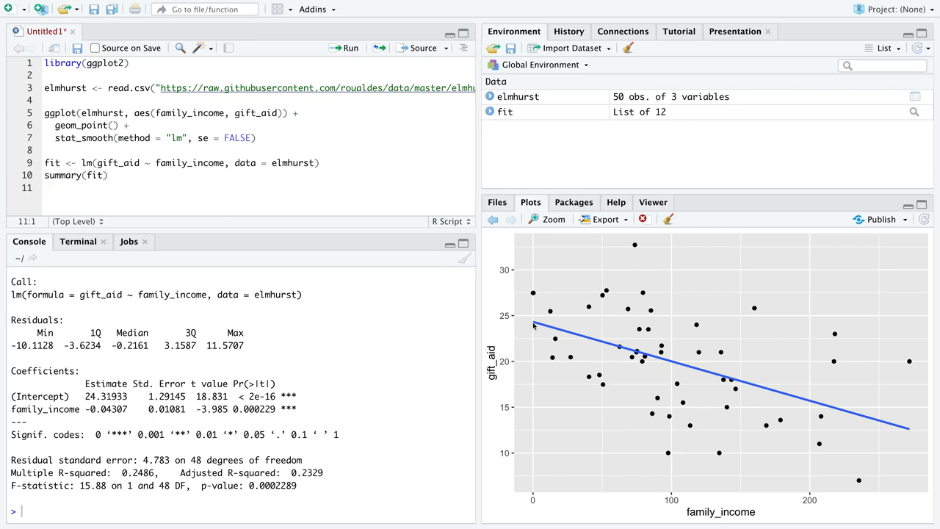
pyautogui.moveTo(96, 402)
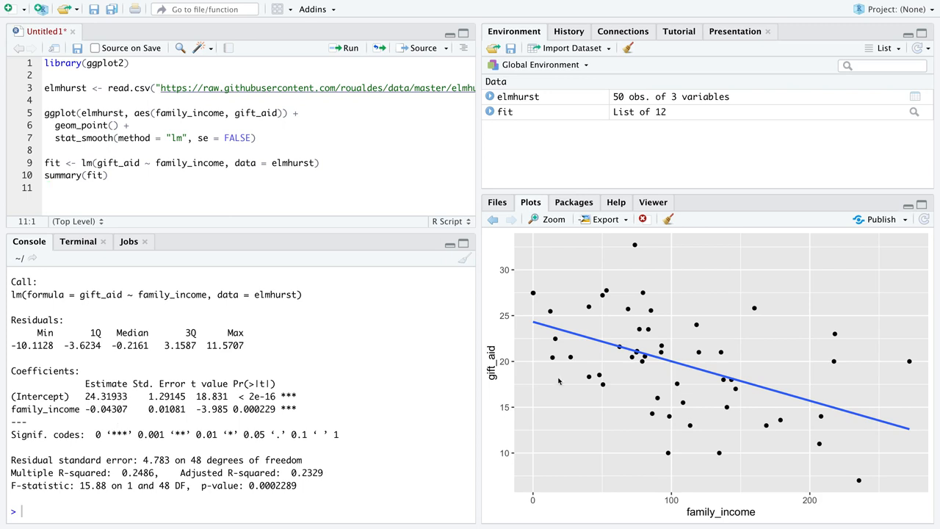
pyautogui.moveTo(744, 387)
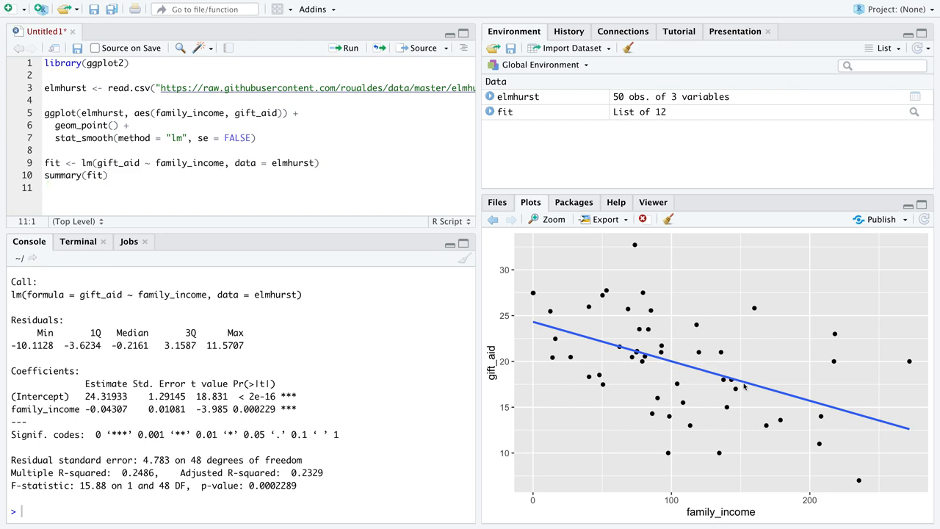
pyautogui.moveTo(747, 483)
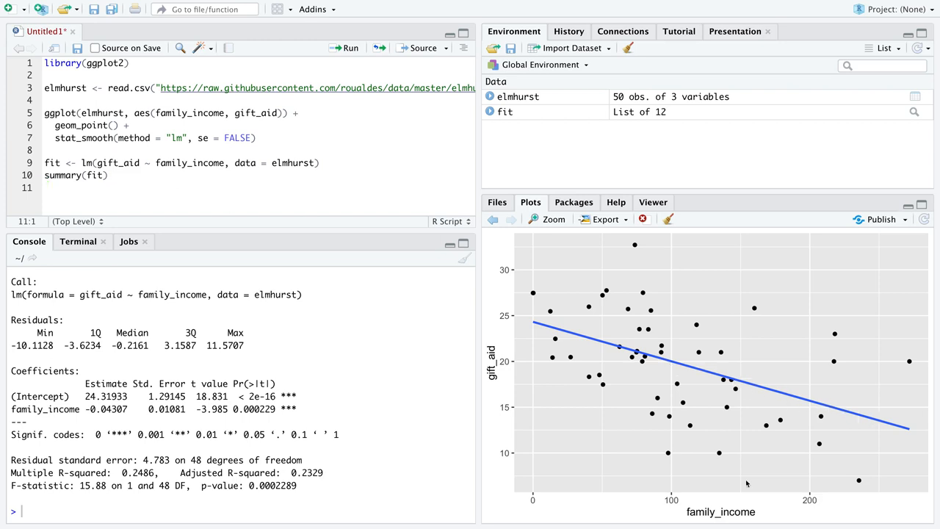
pyautogui.moveTo(87, 440)
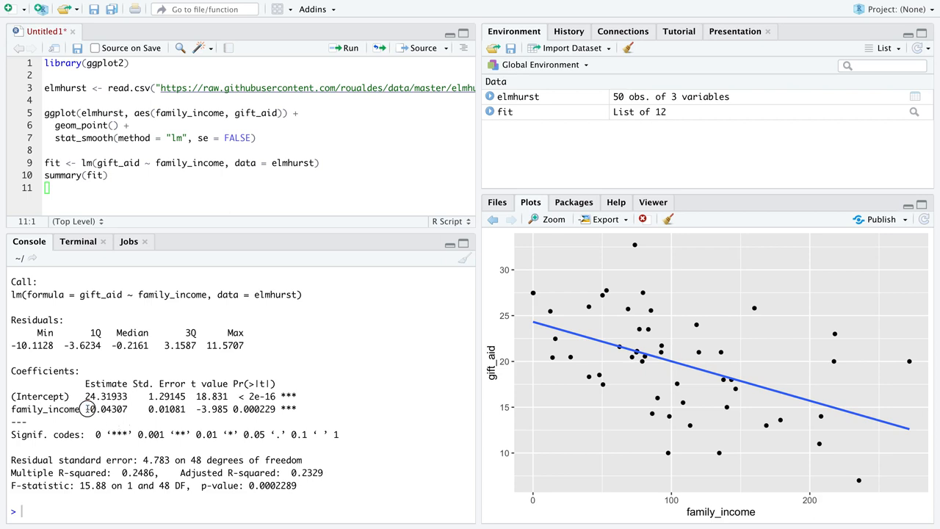
pyautogui.doubleClick(105, 409)
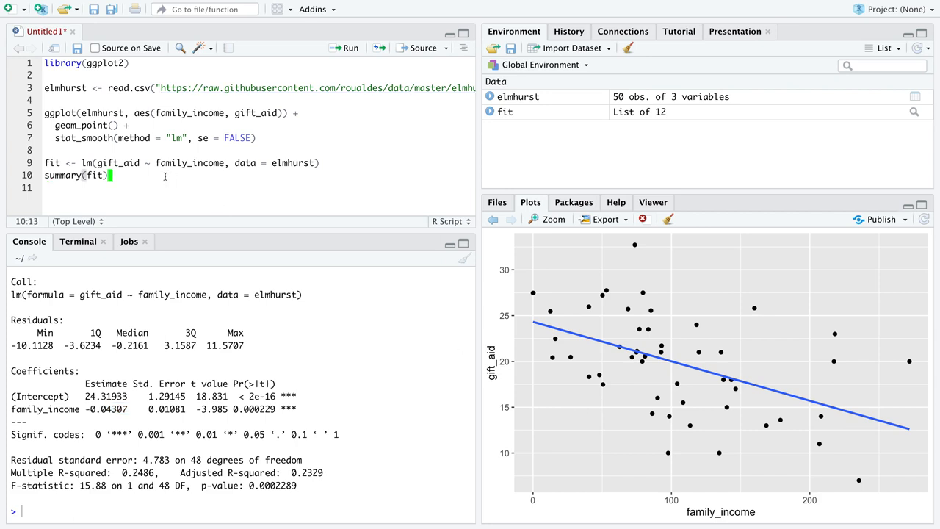
# - Write '## Intercept' and the comment: at $0 family income, gift aid is 24.32 thousand dollars
pyautogui.write('## Intercept')
pyautogui.write('## When')
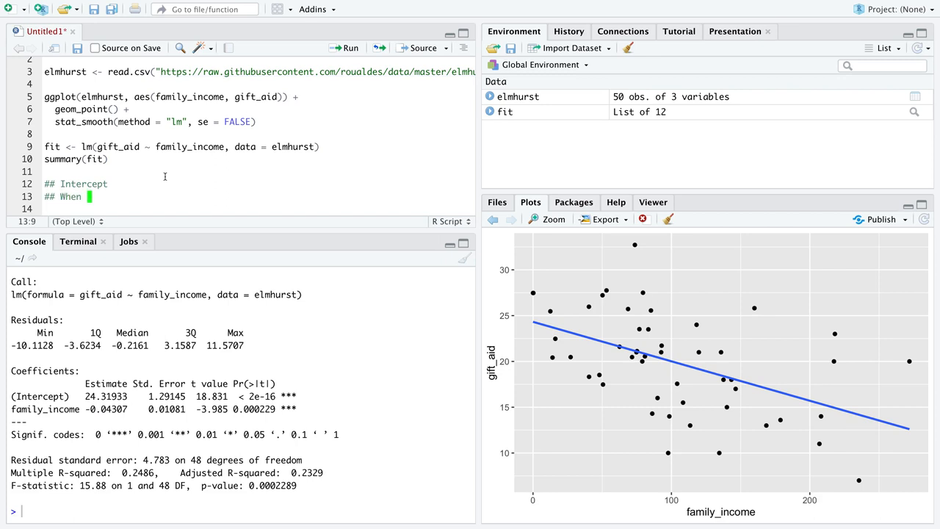
pyautogui.write('family income')
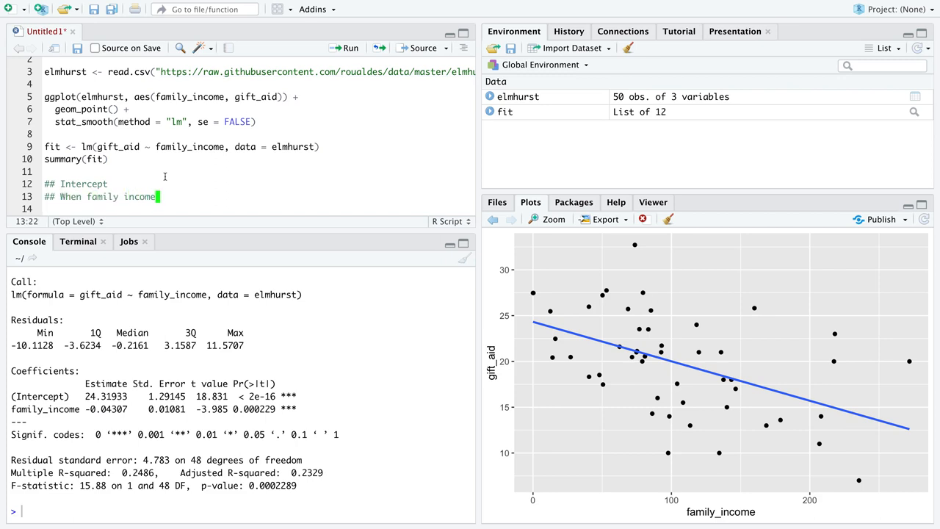
pyautogui.write('is $0')
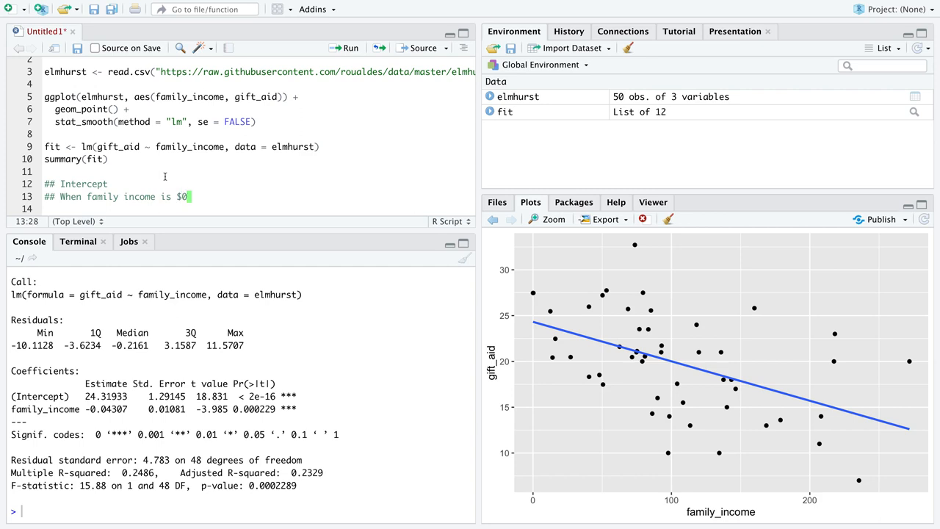
pyautogui.write(', we expec')
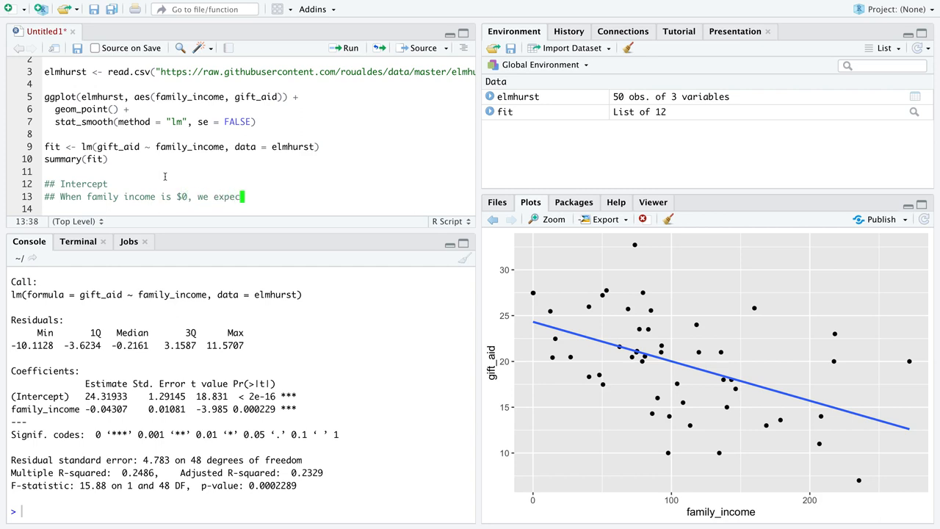
pyautogui.write('t')
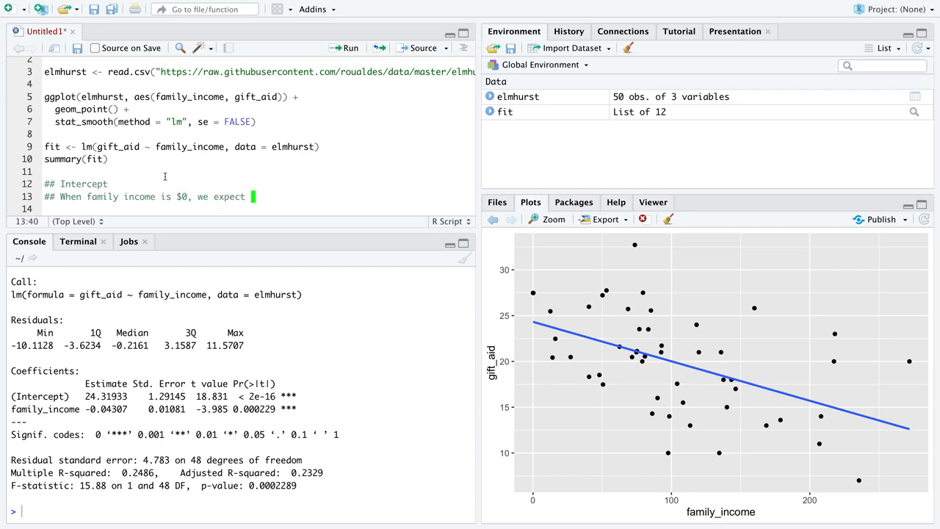
pyautogui.write('that gift aid will be 14')
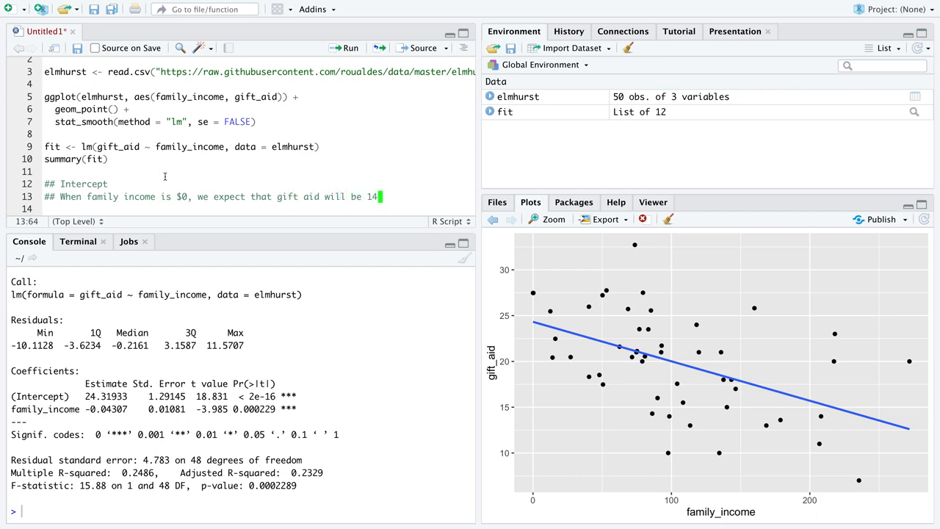
pyautogui.write('24.32')
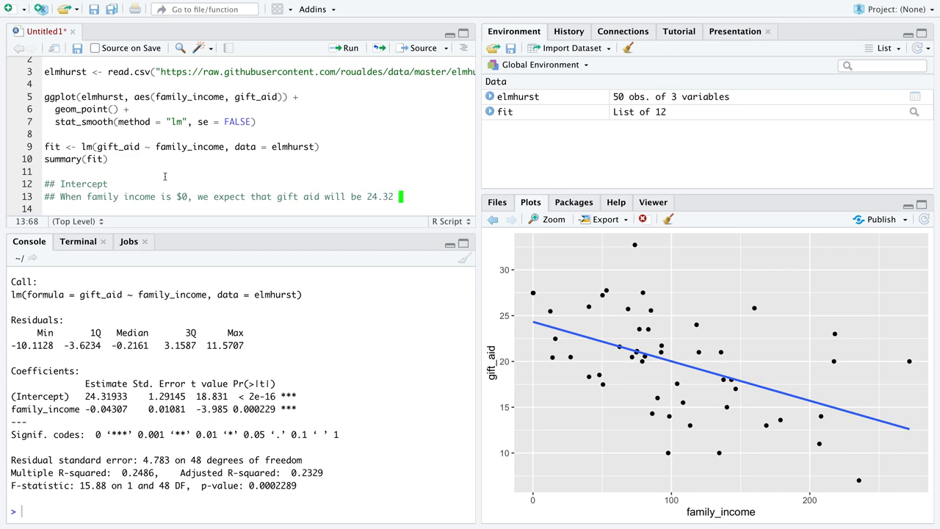
pyautogui.write('thousands of dollars.')
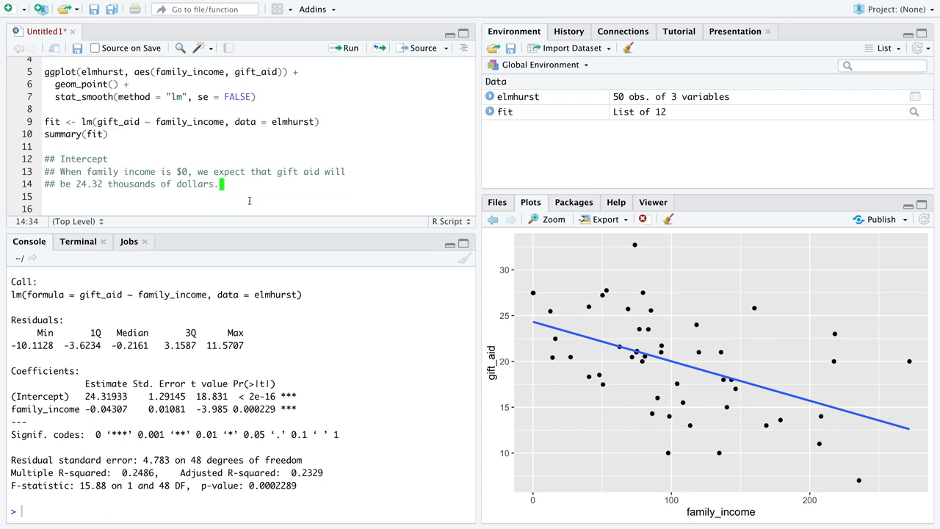
pyautogui.doubleClick(83, 158)
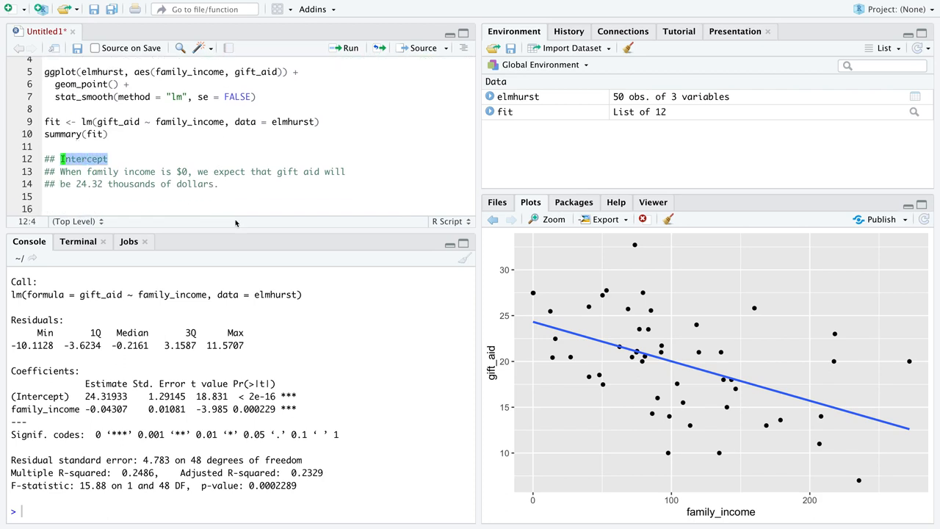
pyautogui.click(180, 171)
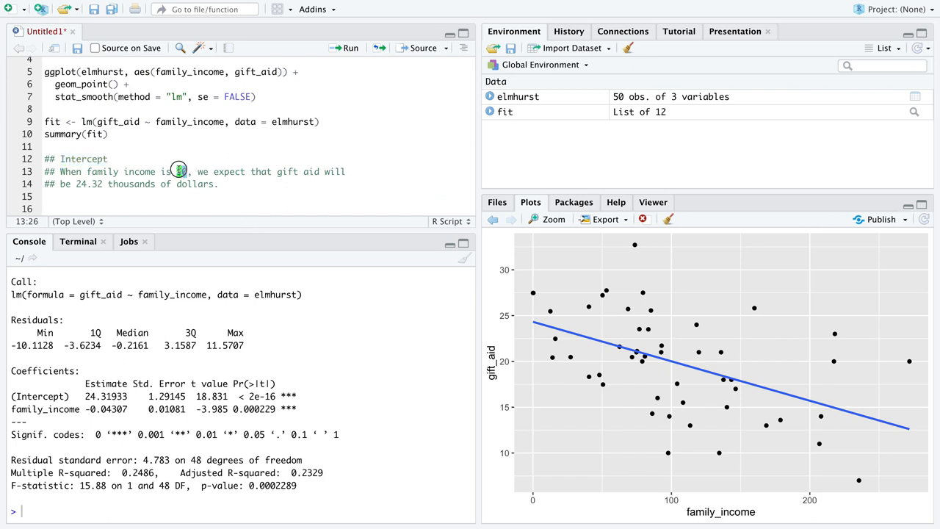
pyautogui.doubleClick(178, 171)
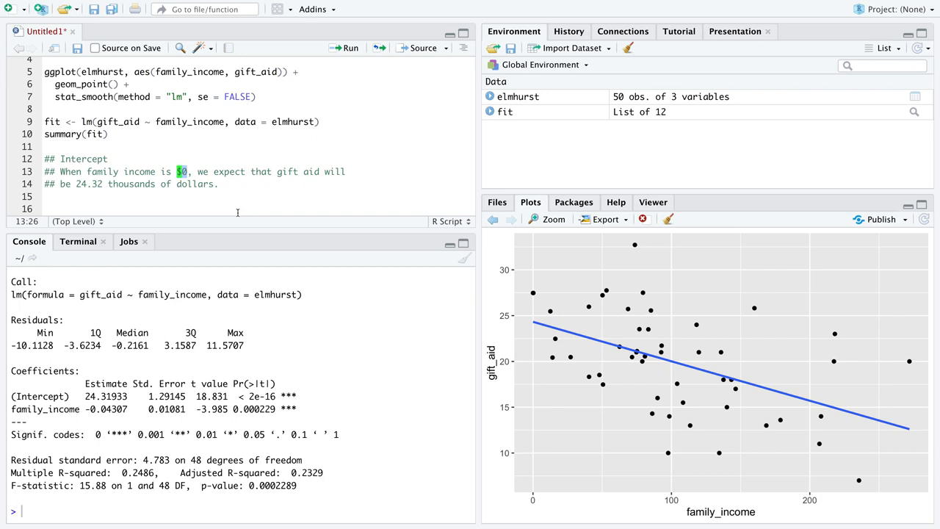
pyautogui.moveTo(726, 512)
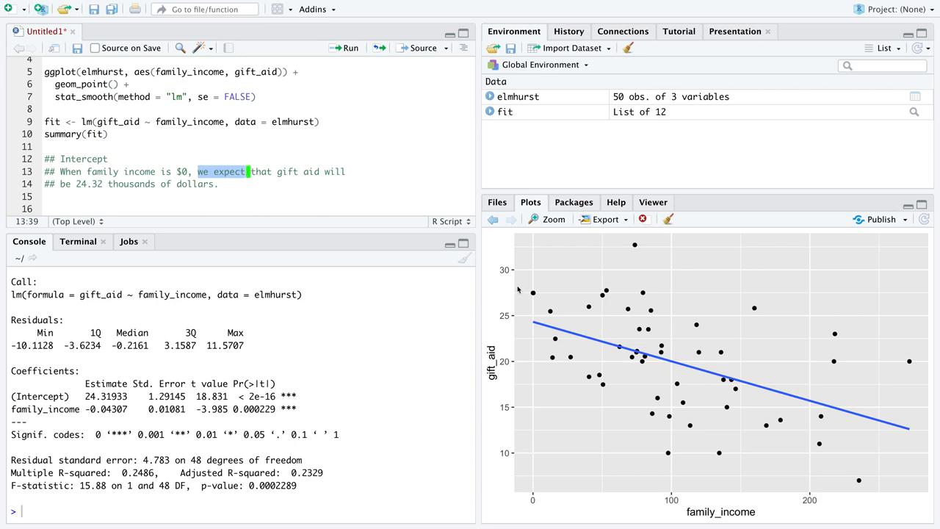
pyautogui.moveTo(533, 298)
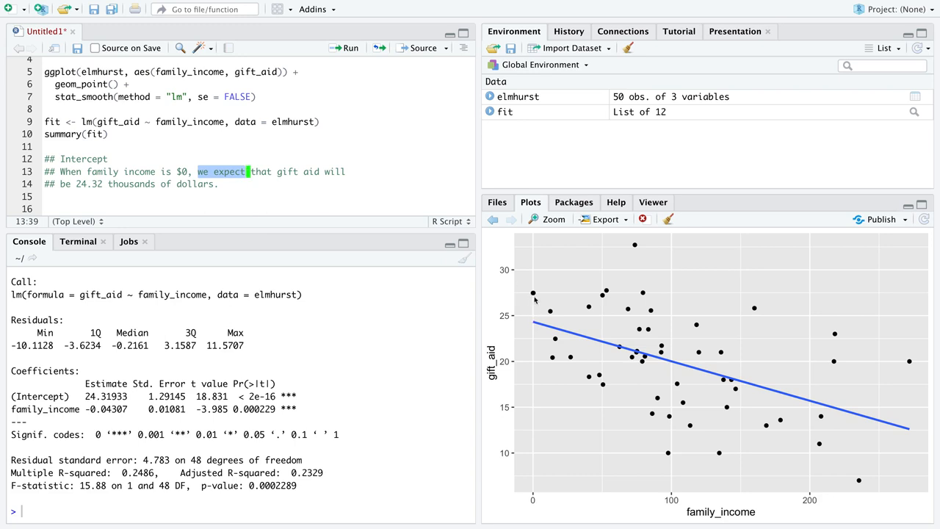
pyautogui.moveTo(533, 361)
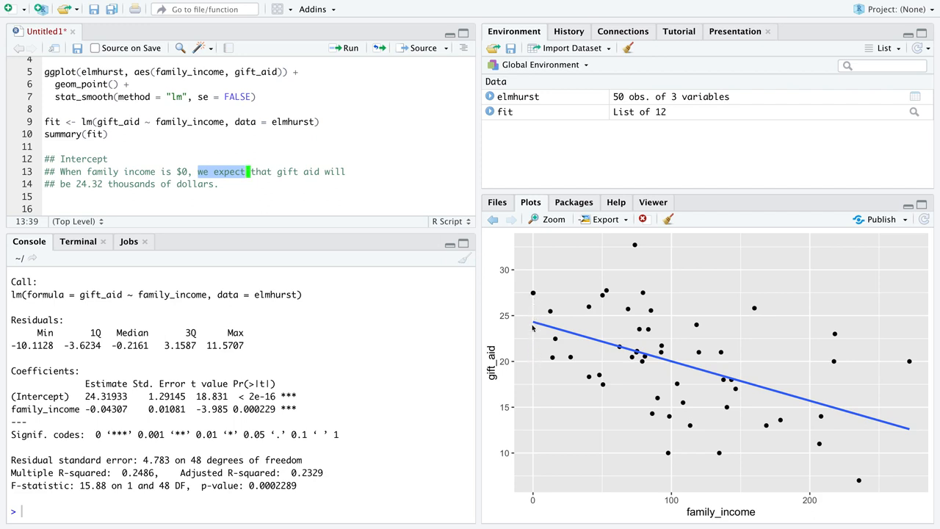
pyautogui.moveTo(535, 348)
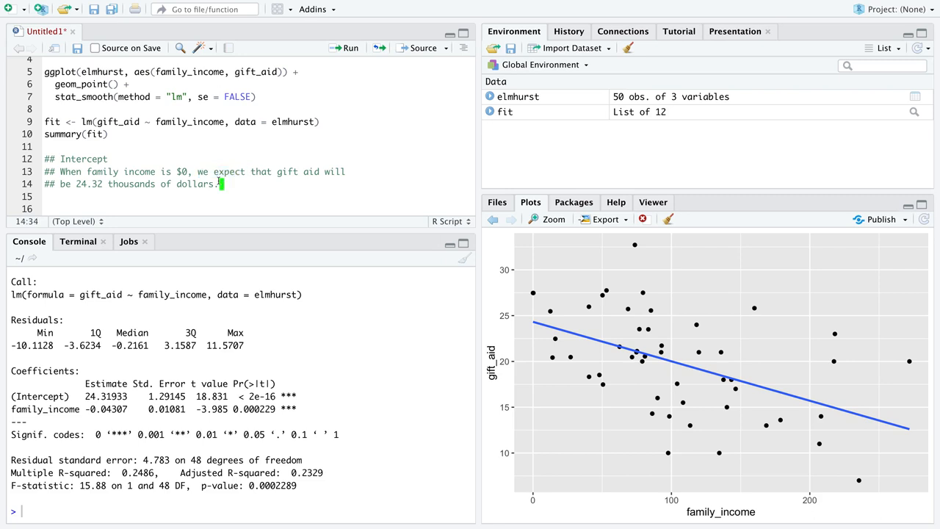
pyautogui.doubleClick(227, 171)
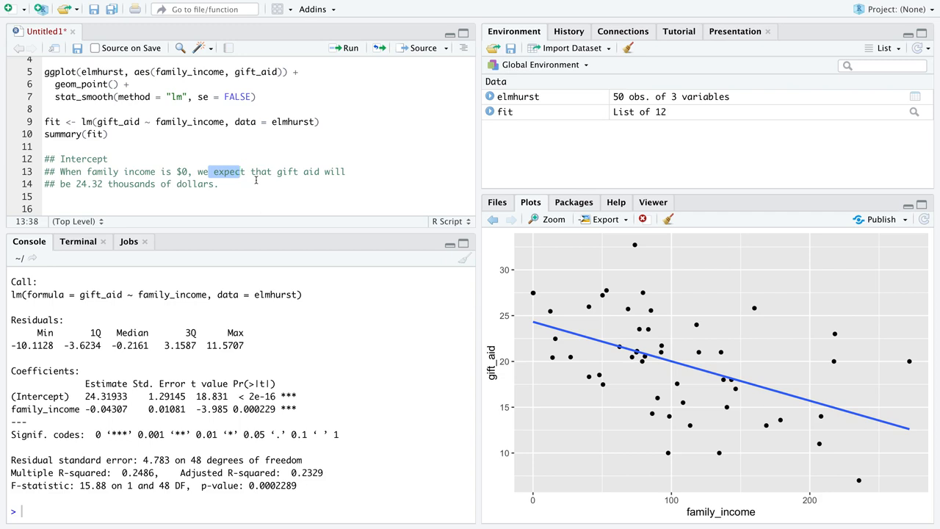
pyautogui.moveTo(274, 201)
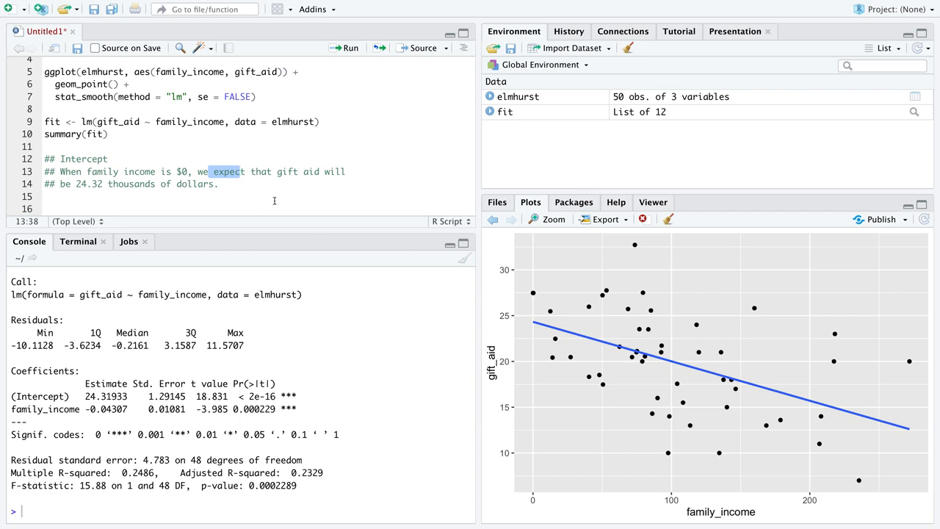
pyautogui.moveTo(549, 368)
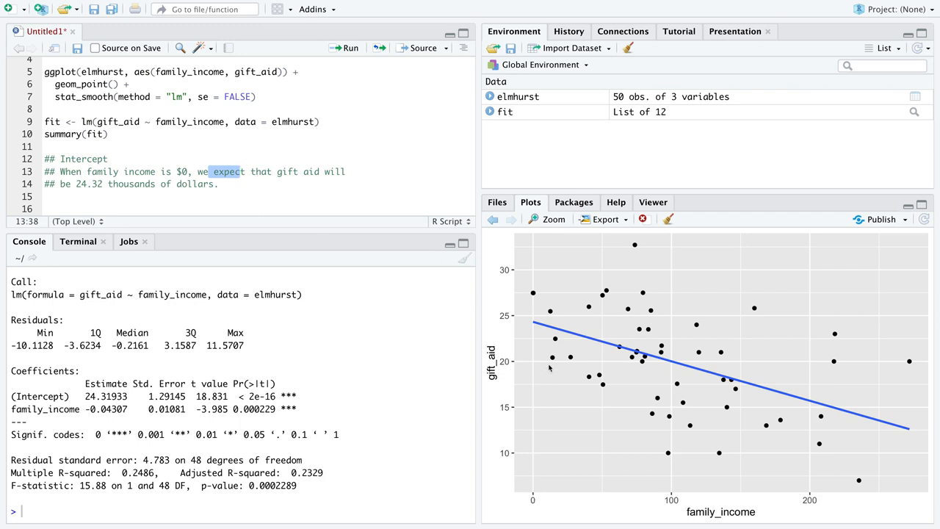
pyautogui.moveTo(535, 325)
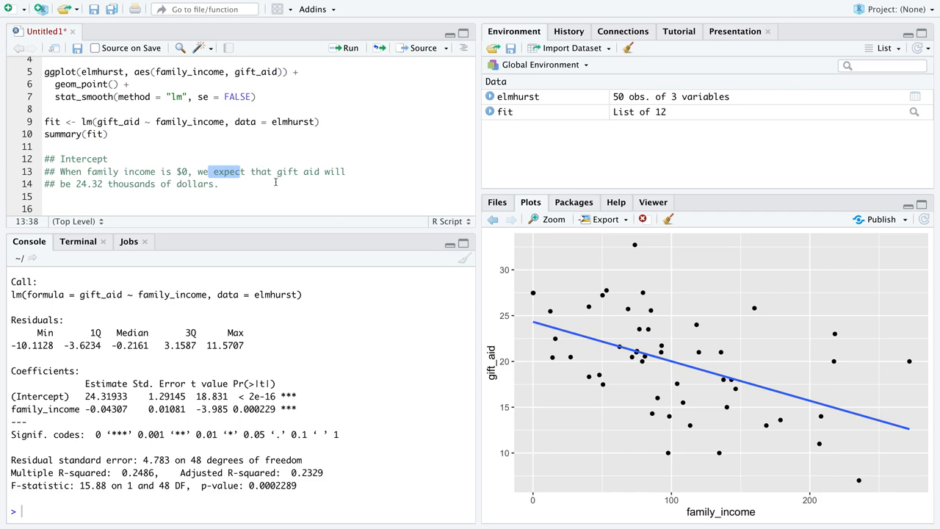
pyautogui.moveTo(299, 188)
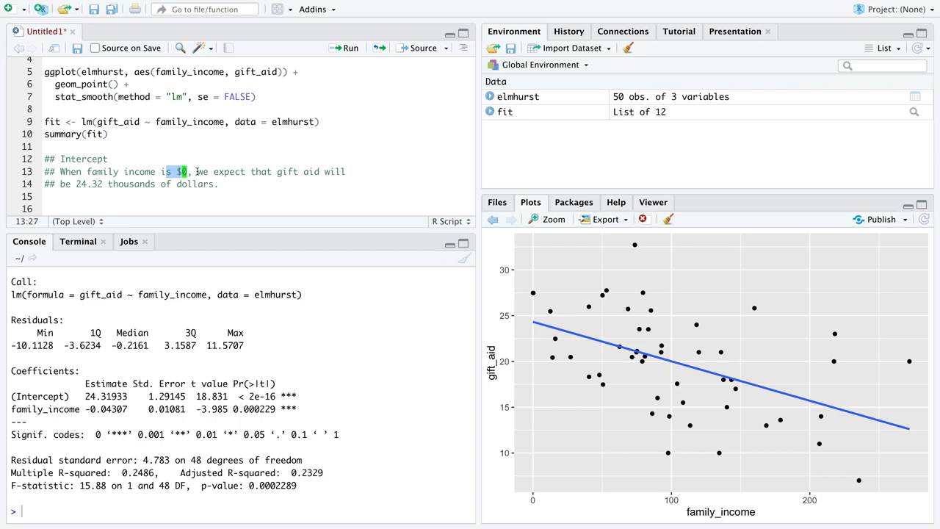
pyautogui.click(277, 172)
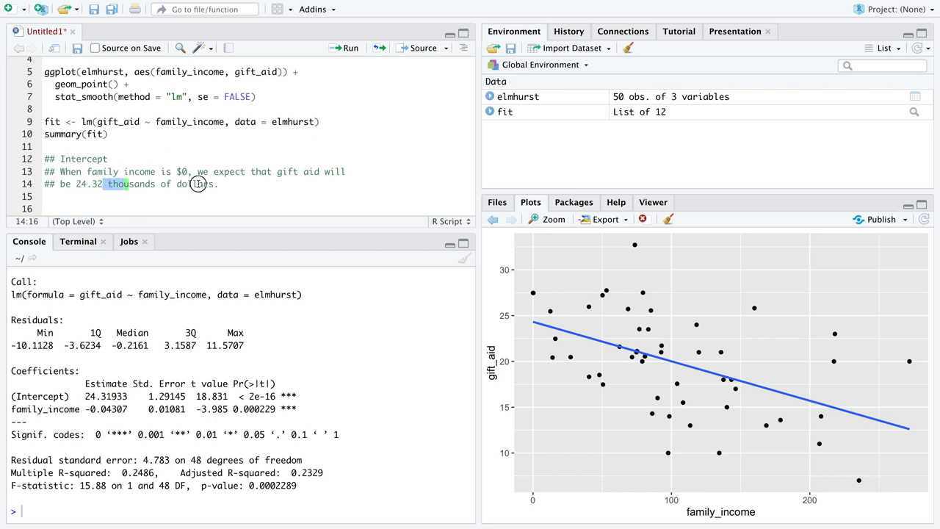
pyautogui.doubleClick(198, 184)
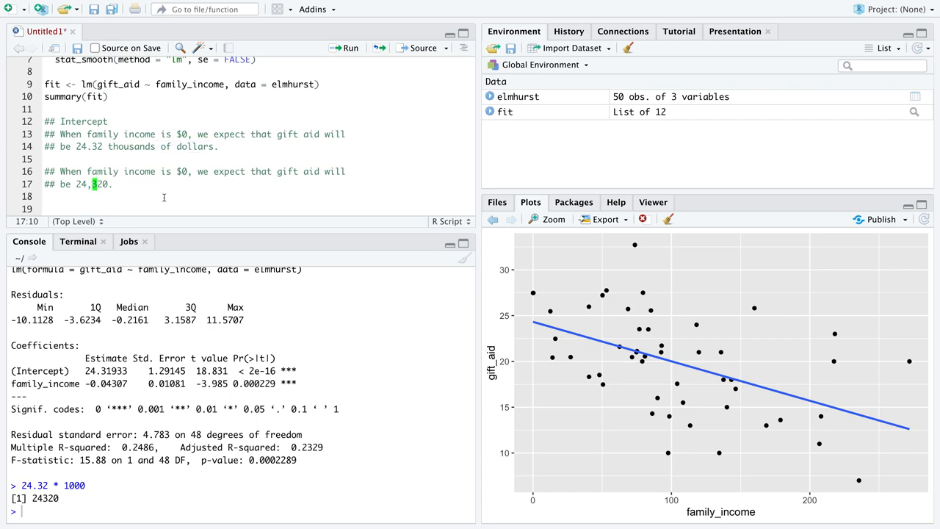
# - Add a dollar sign so the second comment reads $24,320
pyautogui.write('$')
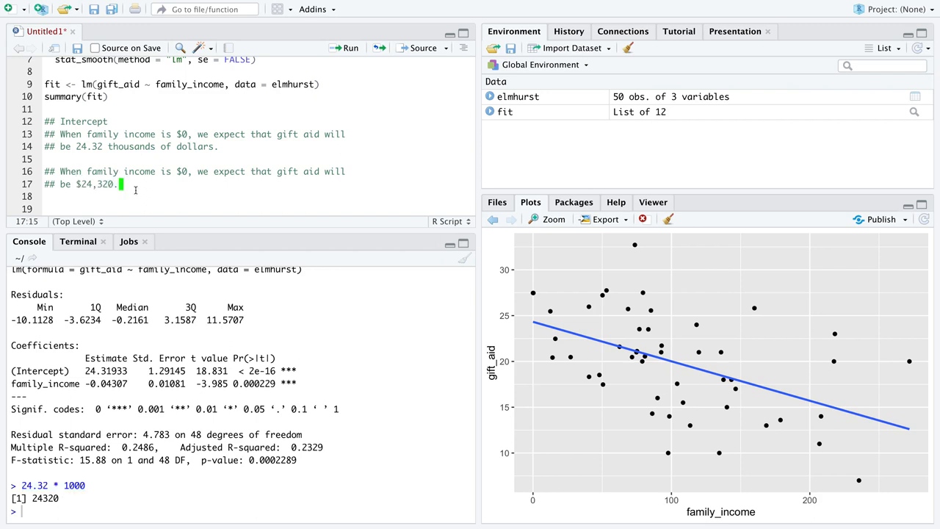
# - Add a '## Slope' heading below the $24,320 comment
pyautogui.moveTo(118, 184); pyautogui.dragTo(44, 171)
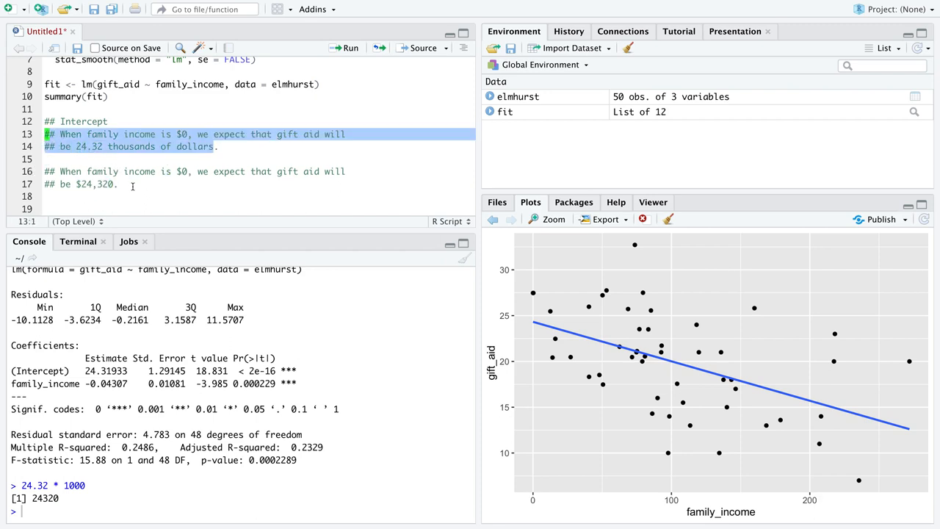
pyautogui.click(118, 183)
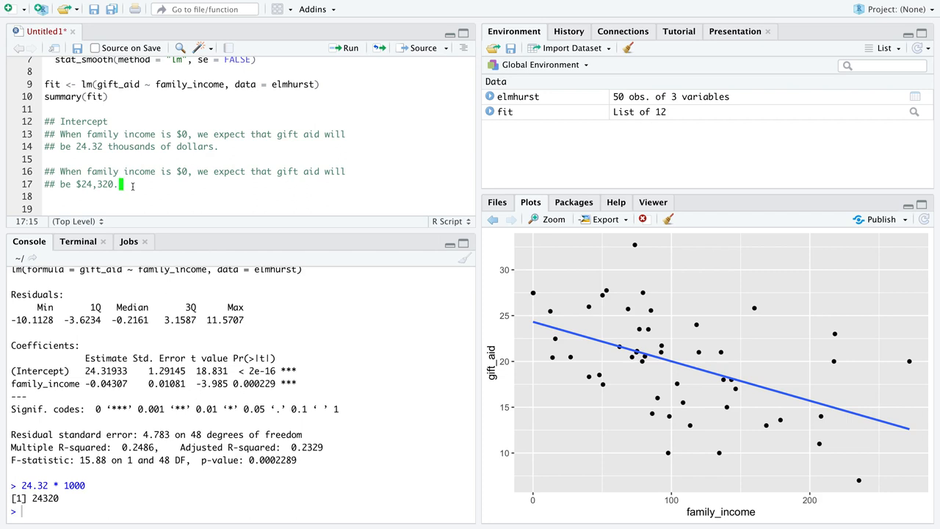
pyautogui.write('## S')
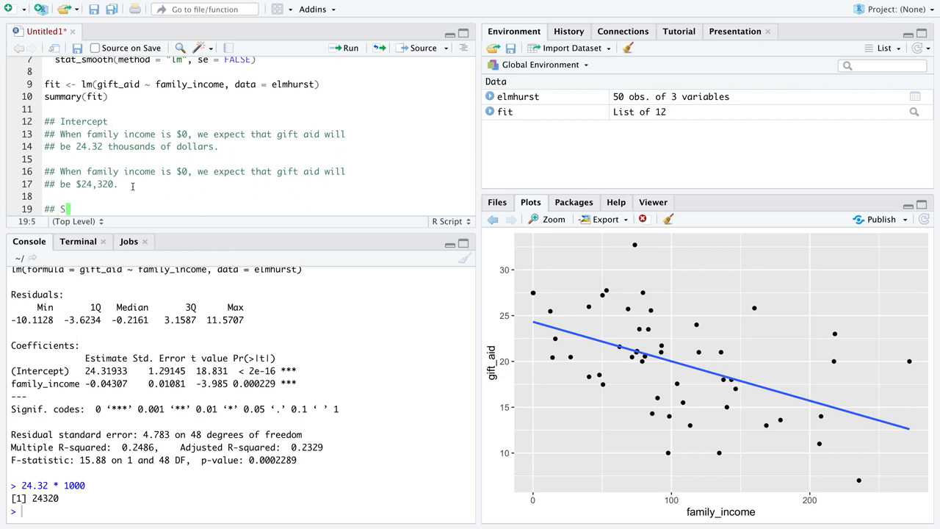
pyautogui.write('lope')
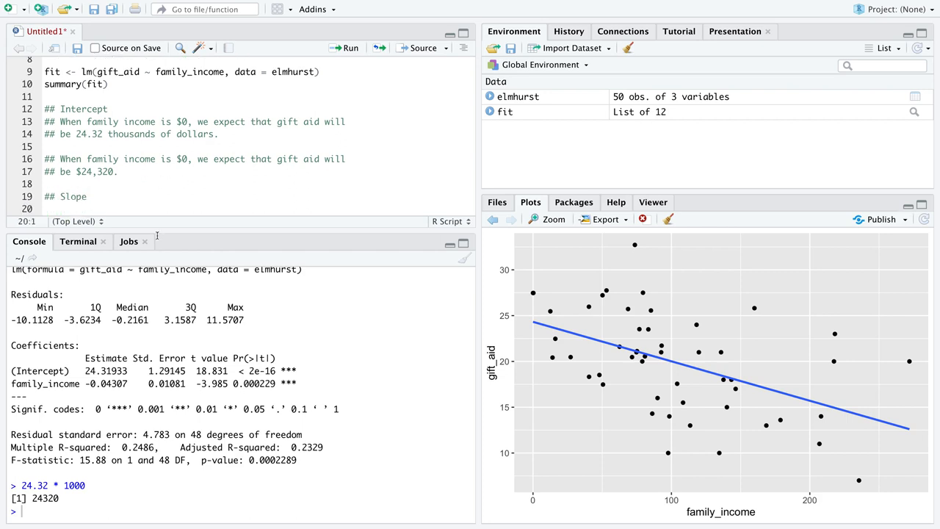
# - Comment that each extra 1 thousand of family income decreases gift aid by 0.04 thousand dollars
pyautogui.doubleClick(105, 384)
pyautogui.write('## For every')
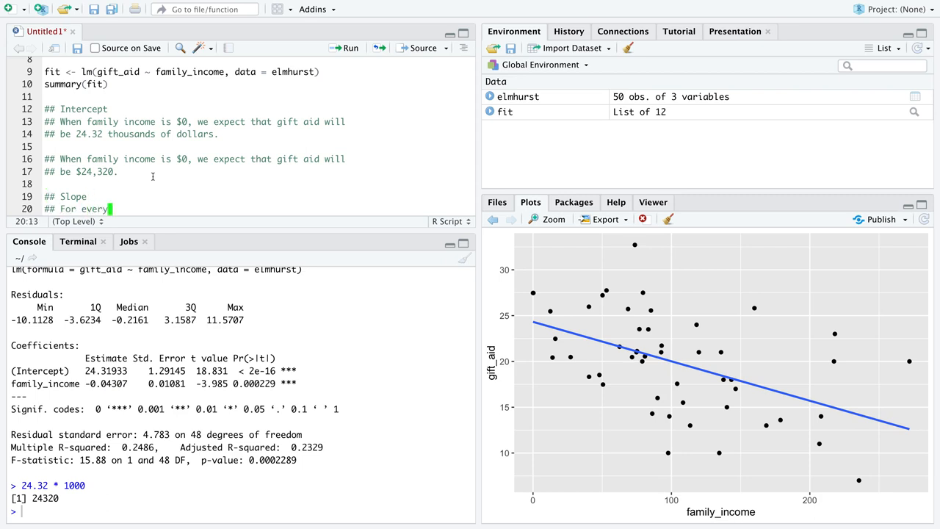
pyautogui.write('extra')
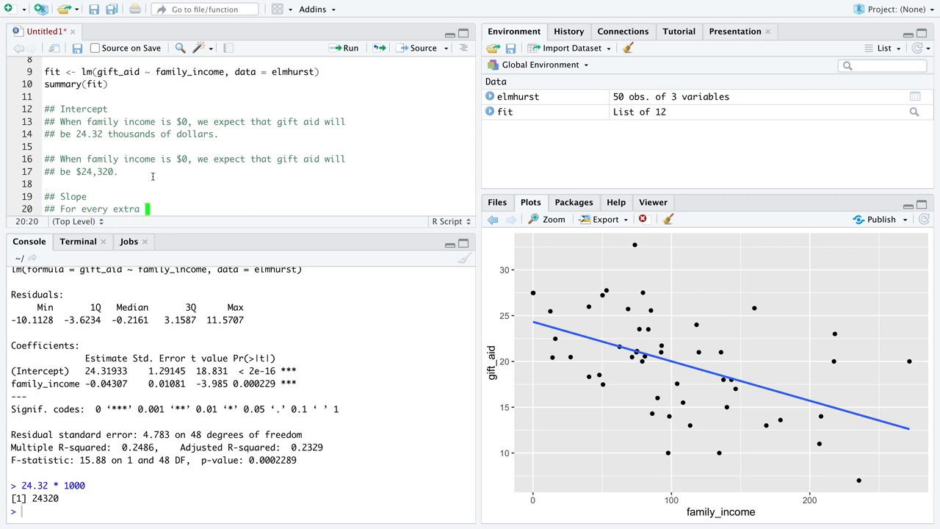
pyautogui.write('1 thousand dollars o')
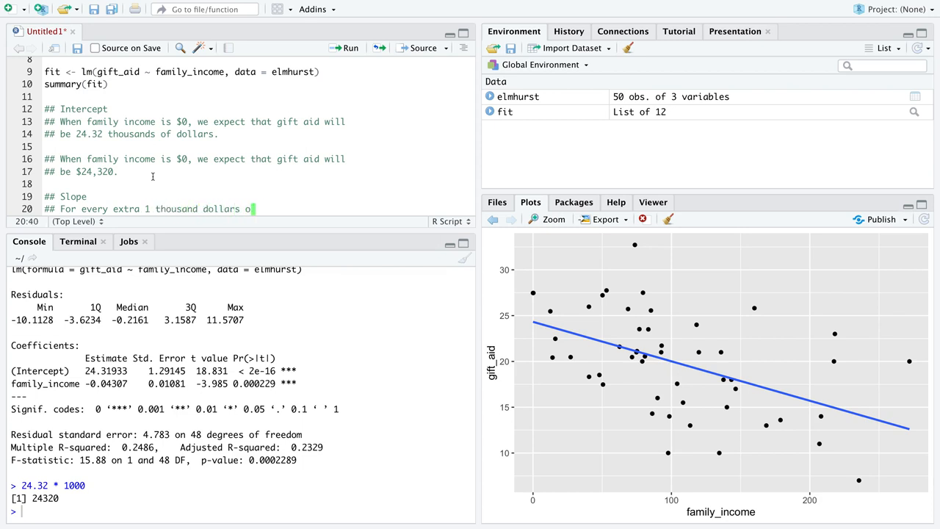
pyautogui.write('family')
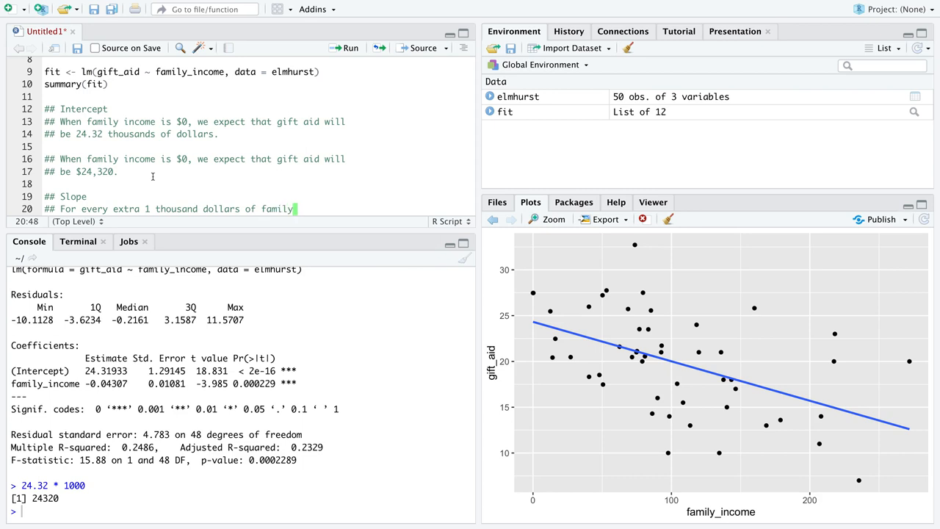
pyautogui.write('income, we expect')
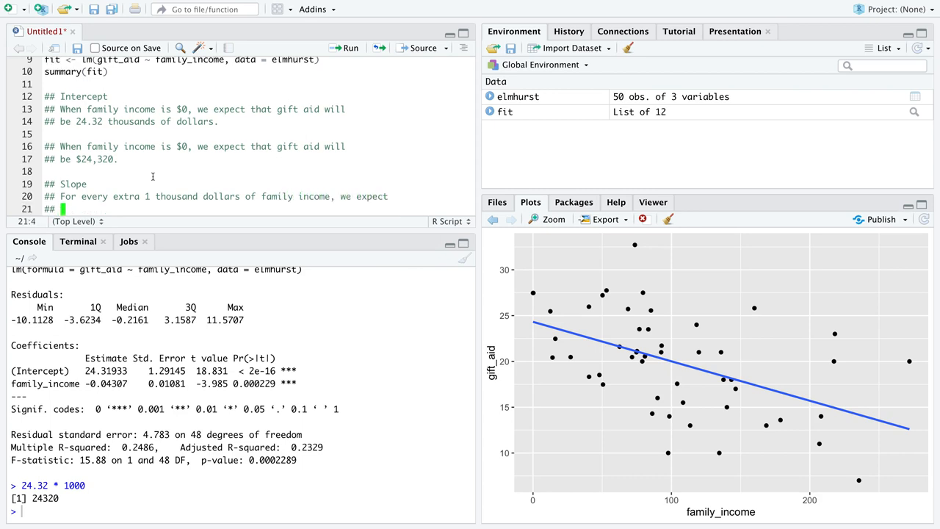
pyautogui.write('that gifts')
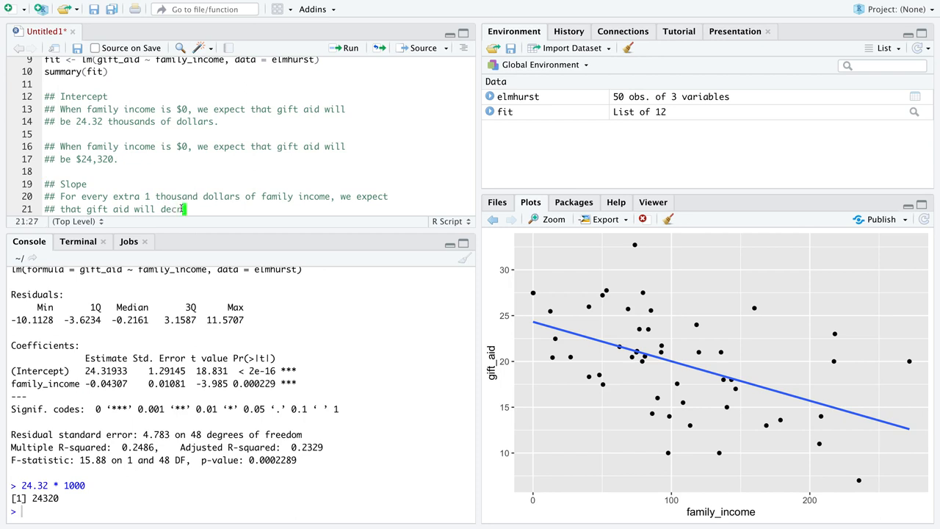
pyautogui.write('ease by')
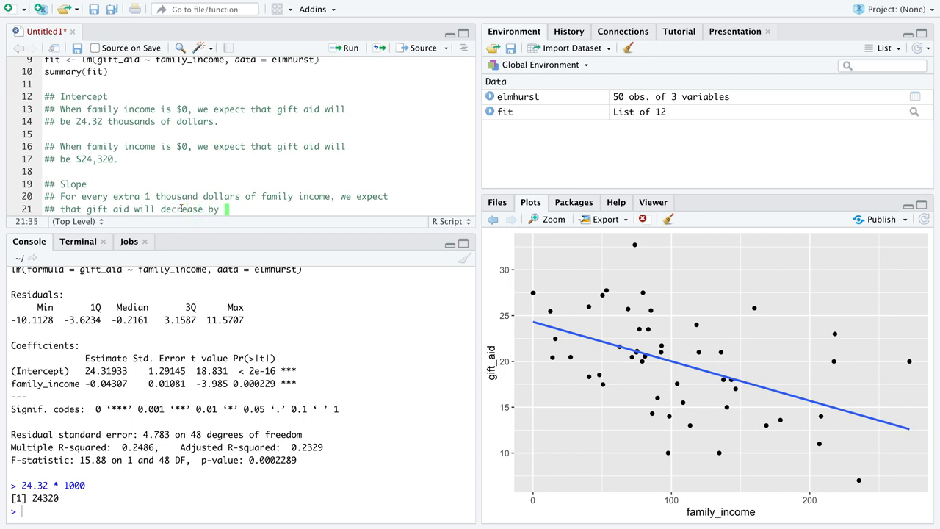
pyautogui.write('0.0')
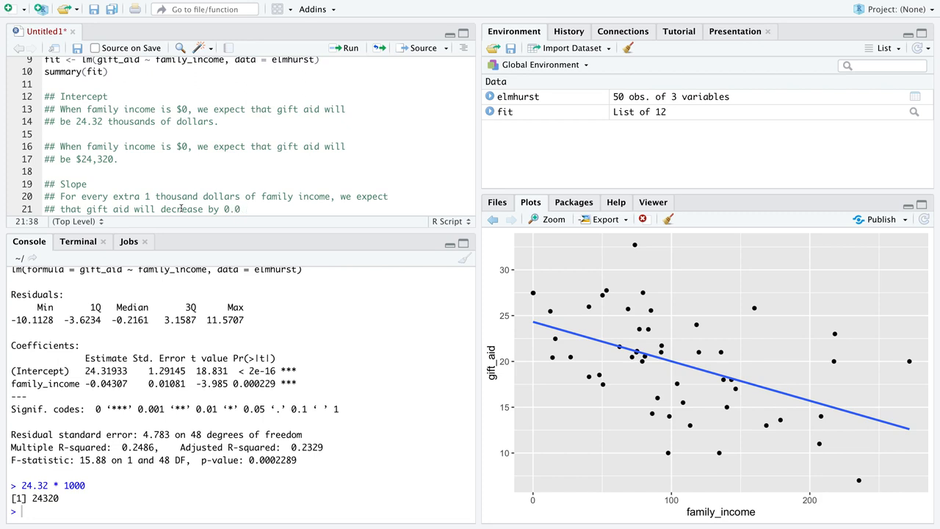
pyautogui.write('thousands')
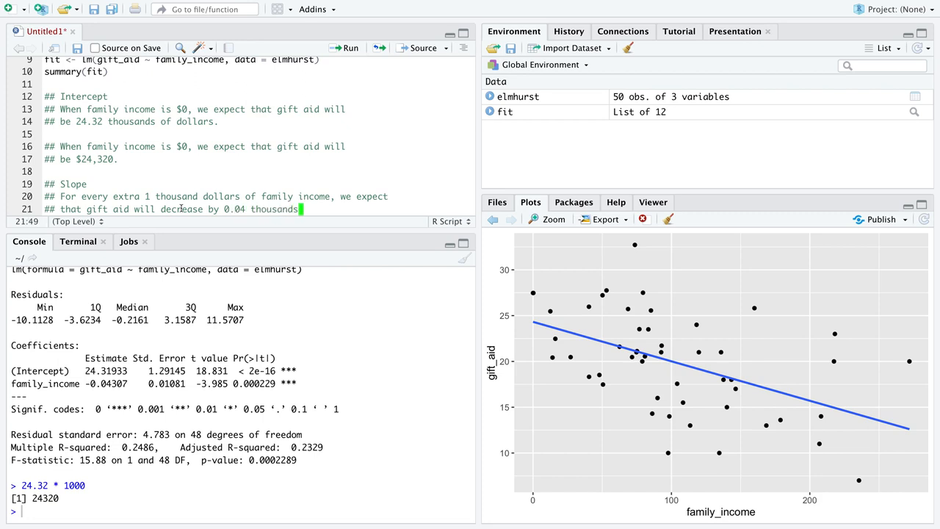
pyautogui.write('of dollr')
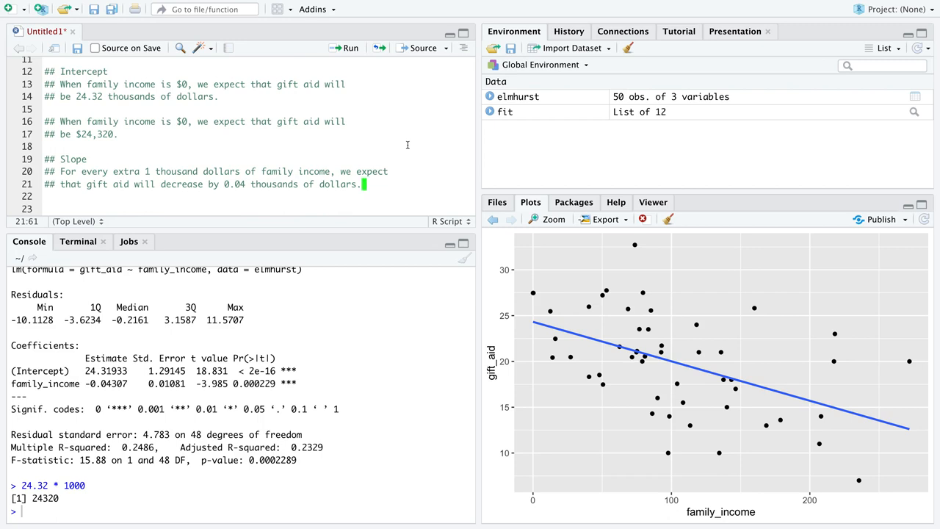
pyautogui.moveTo(759, 516)
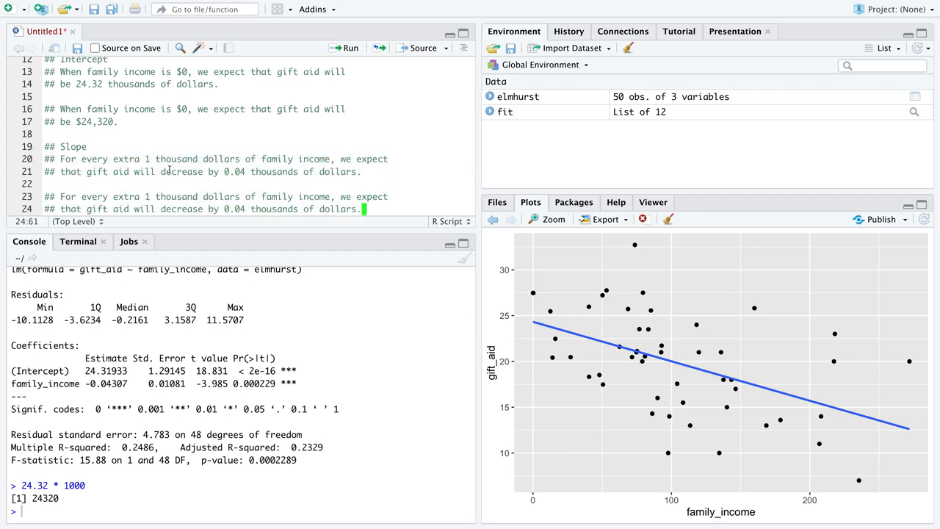
# - Edit the copied slope comment to $1000 and $40, and compute 0.04 * 1000 in the console
pyautogui.write('$1000')
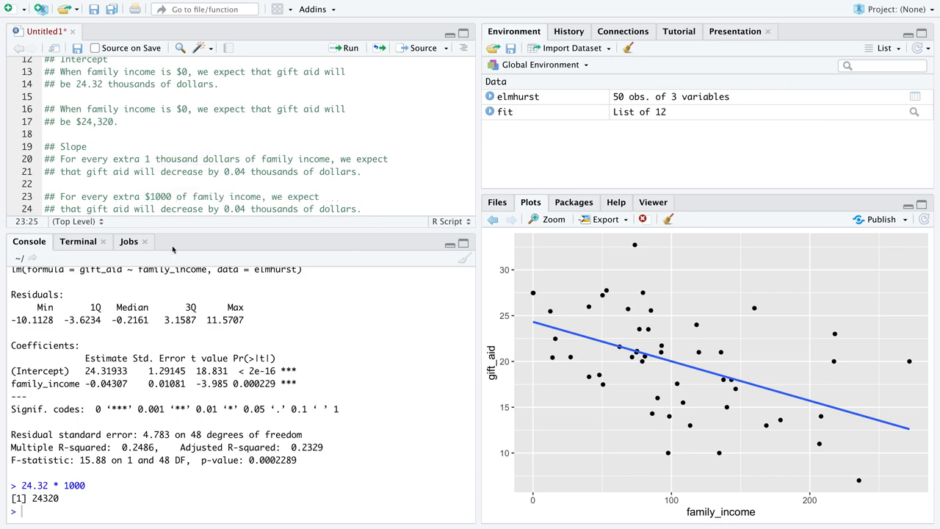
pyautogui.doubleClick(158, 196)
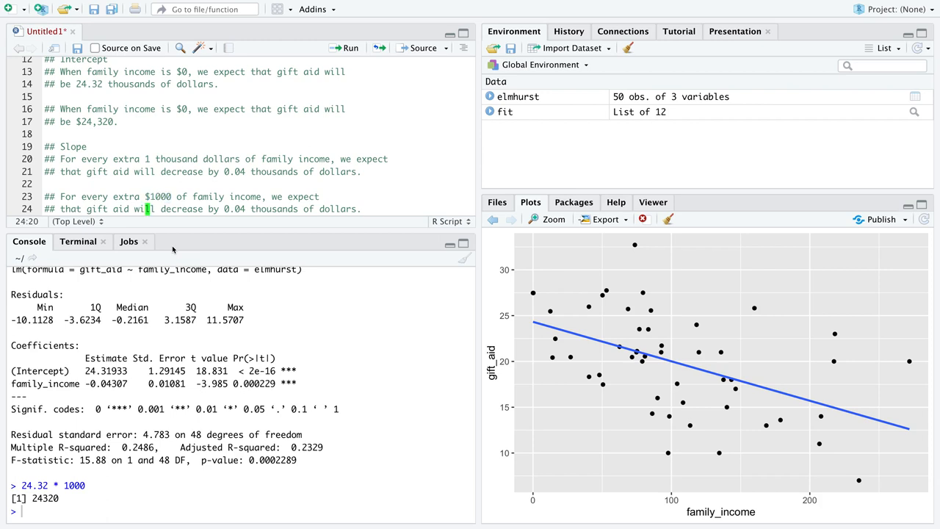
pyautogui.write('0.04 * 1000')
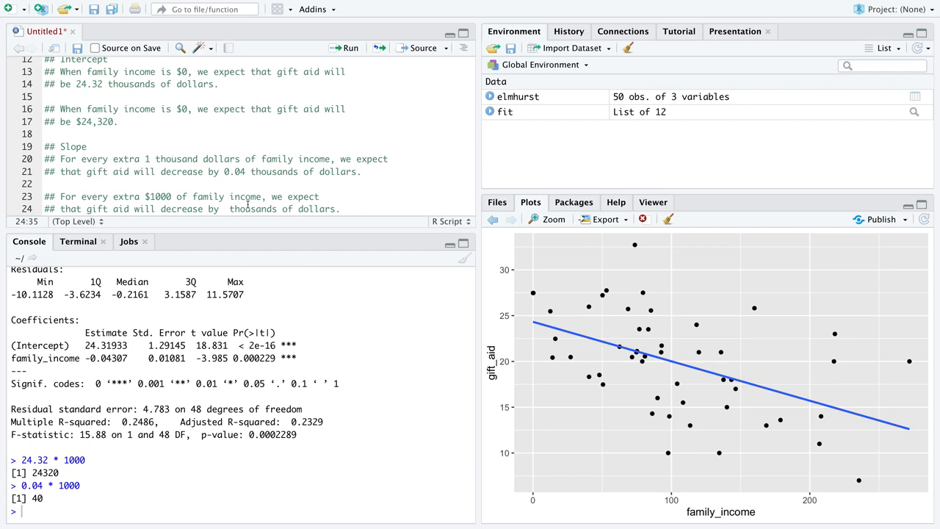
pyautogui.write('$40')
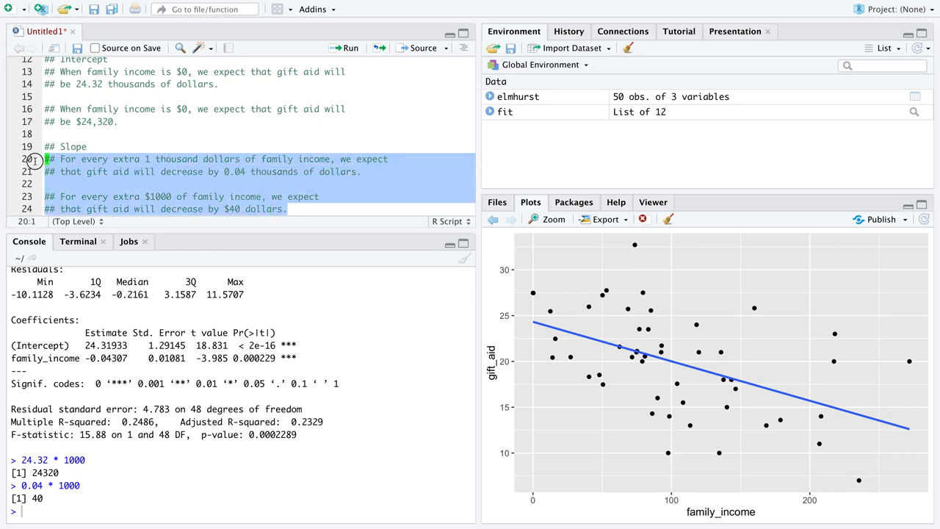
pyautogui.click(321, 196)
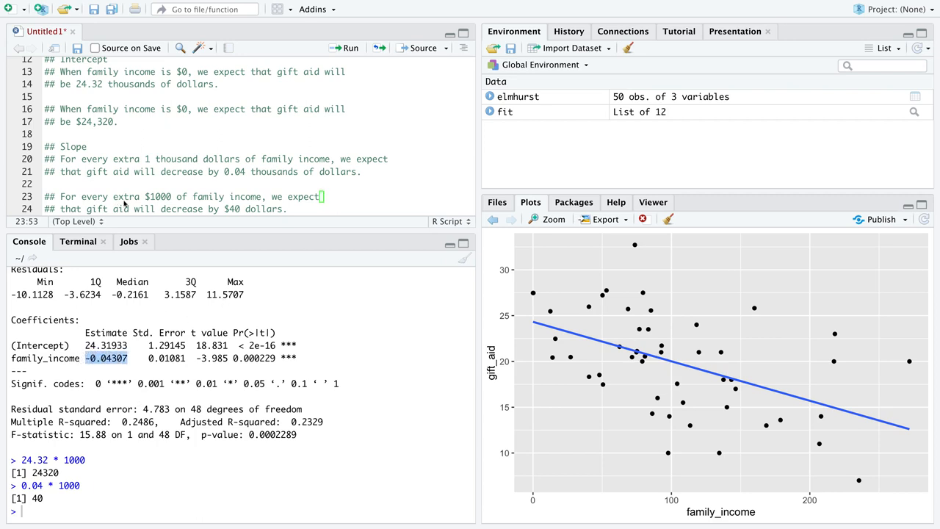
pyautogui.moveTo(681, 498)
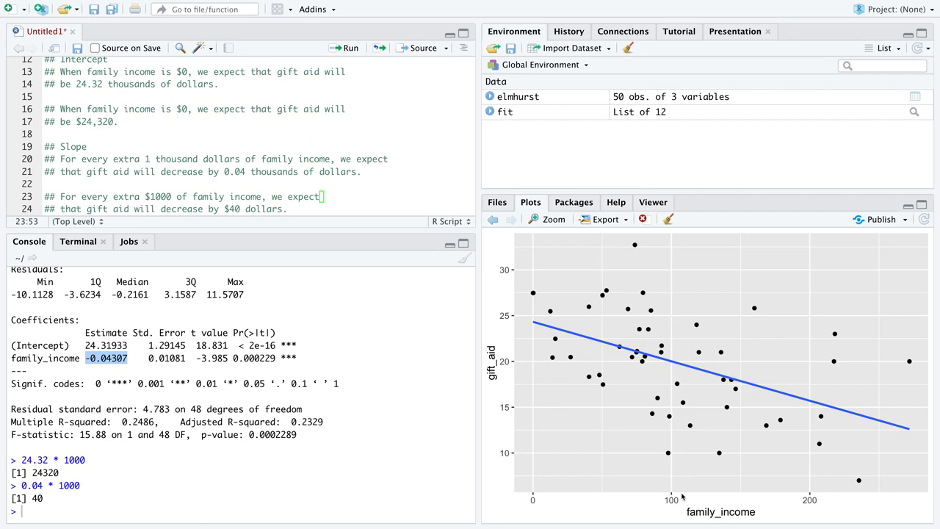
pyautogui.moveTo(676, 363)
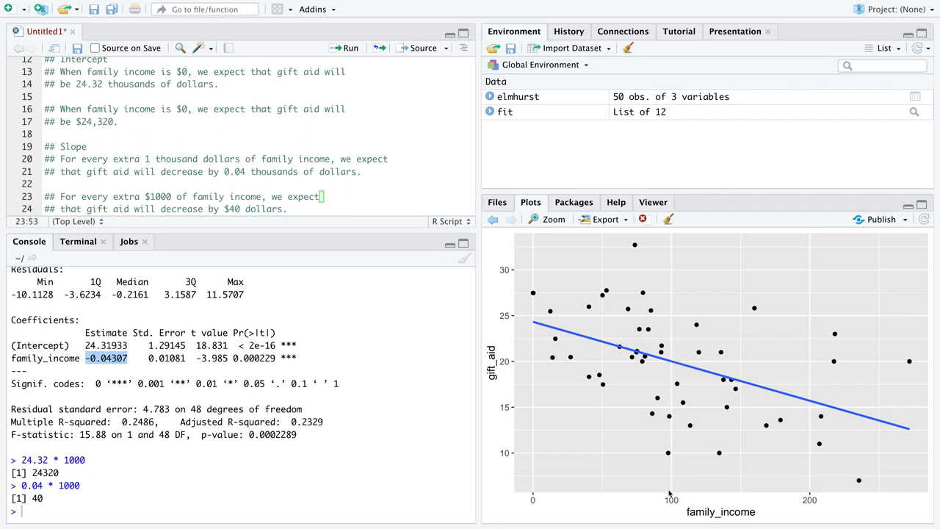
pyautogui.moveTo(672, 494)
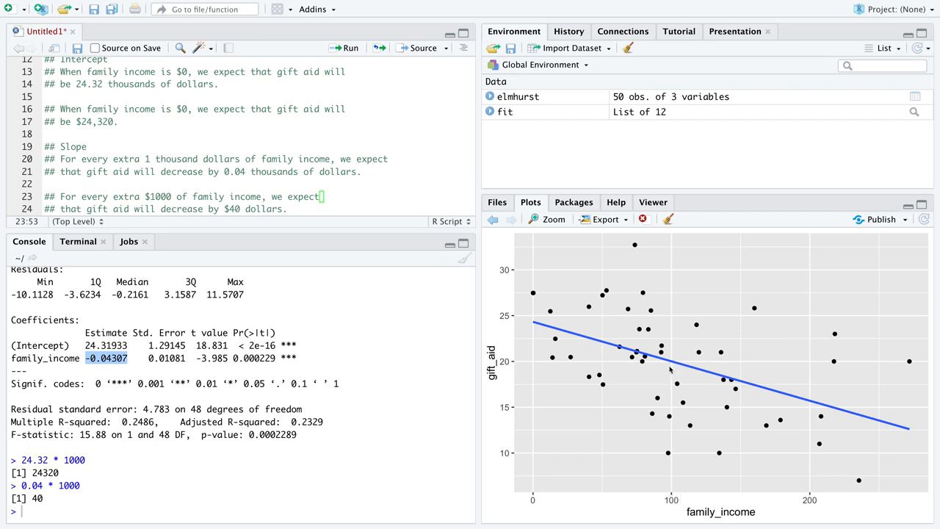
pyautogui.moveTo(670, 375)
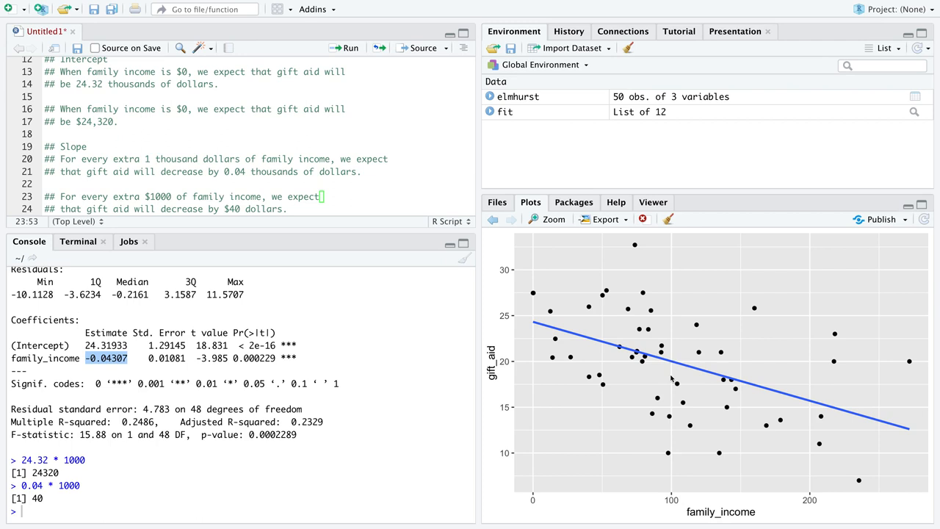
pyautogui.moveTo(666, 440)
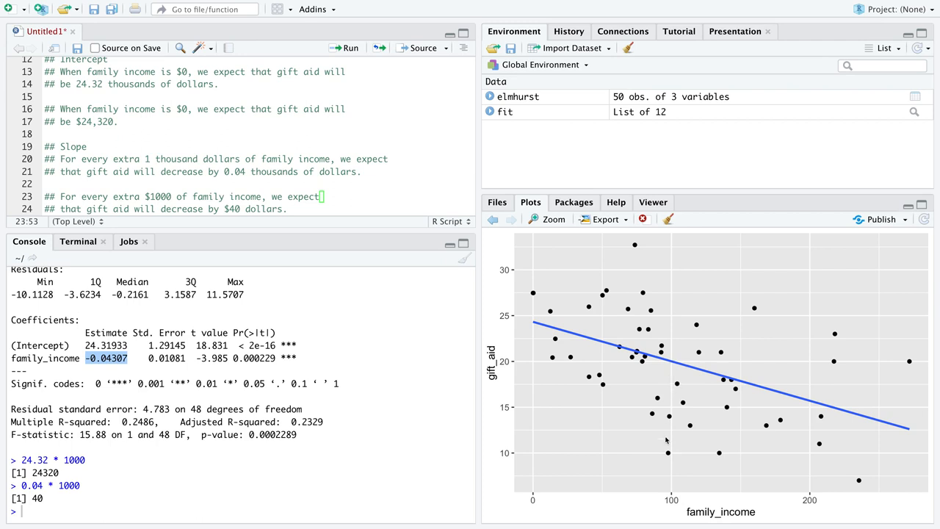
pyautogui.moveTo(242, 342)
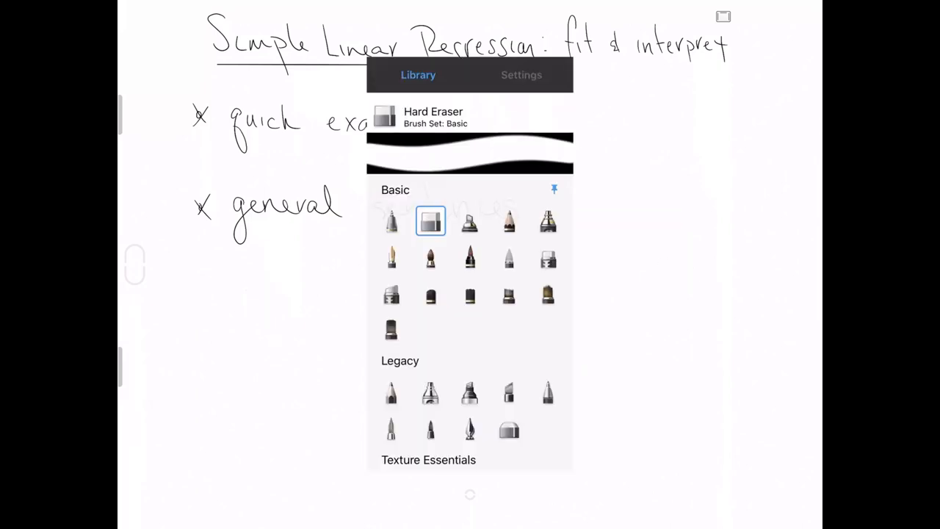
# - Pick a writing brush in Procreate's Brush Library
pyautogui.click(390, 221)
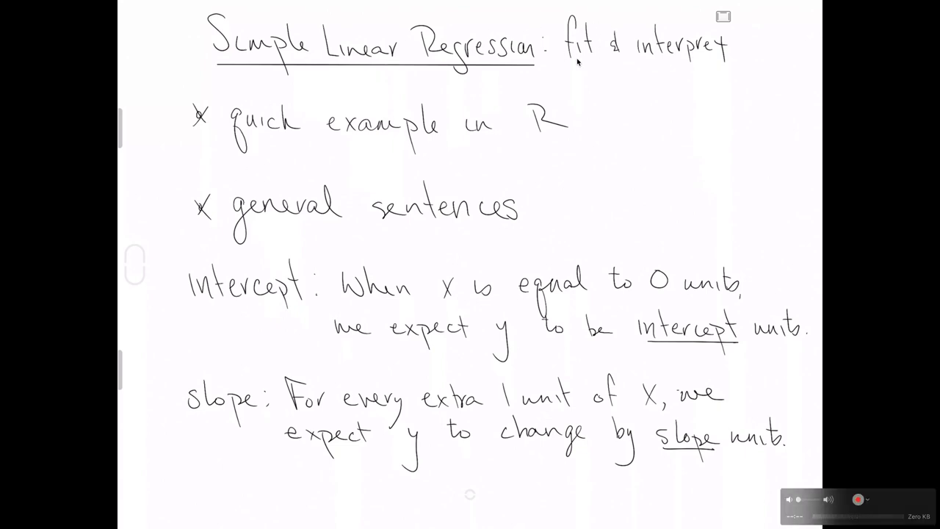
pyautogui.moveTo(494, 75)
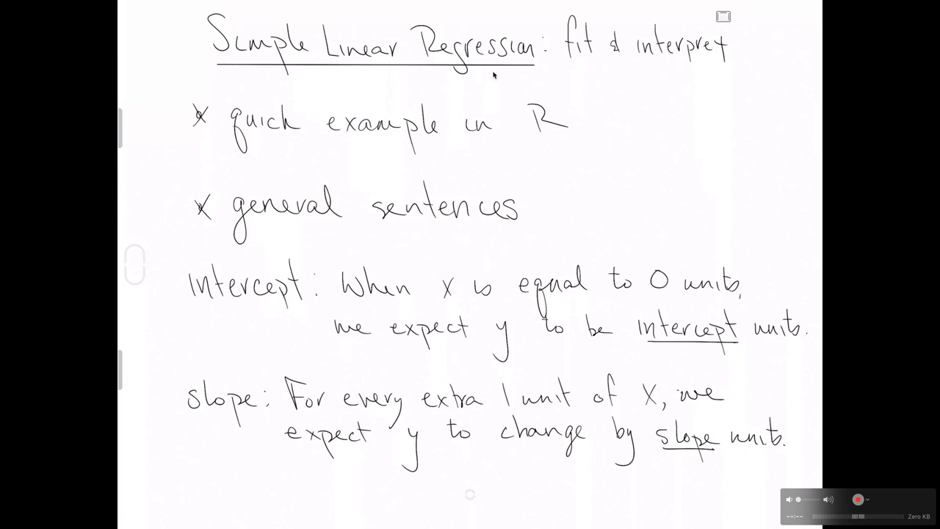
pyautogui.moveTo(679, 66)
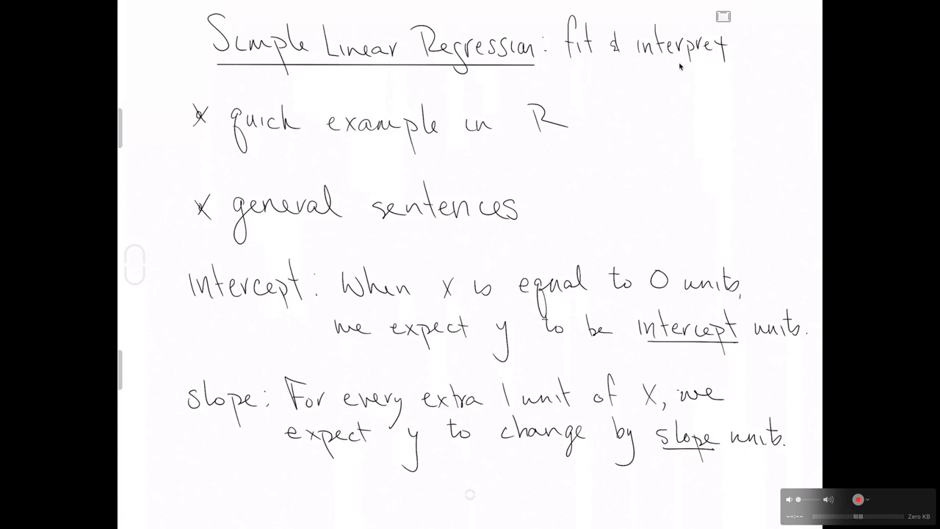